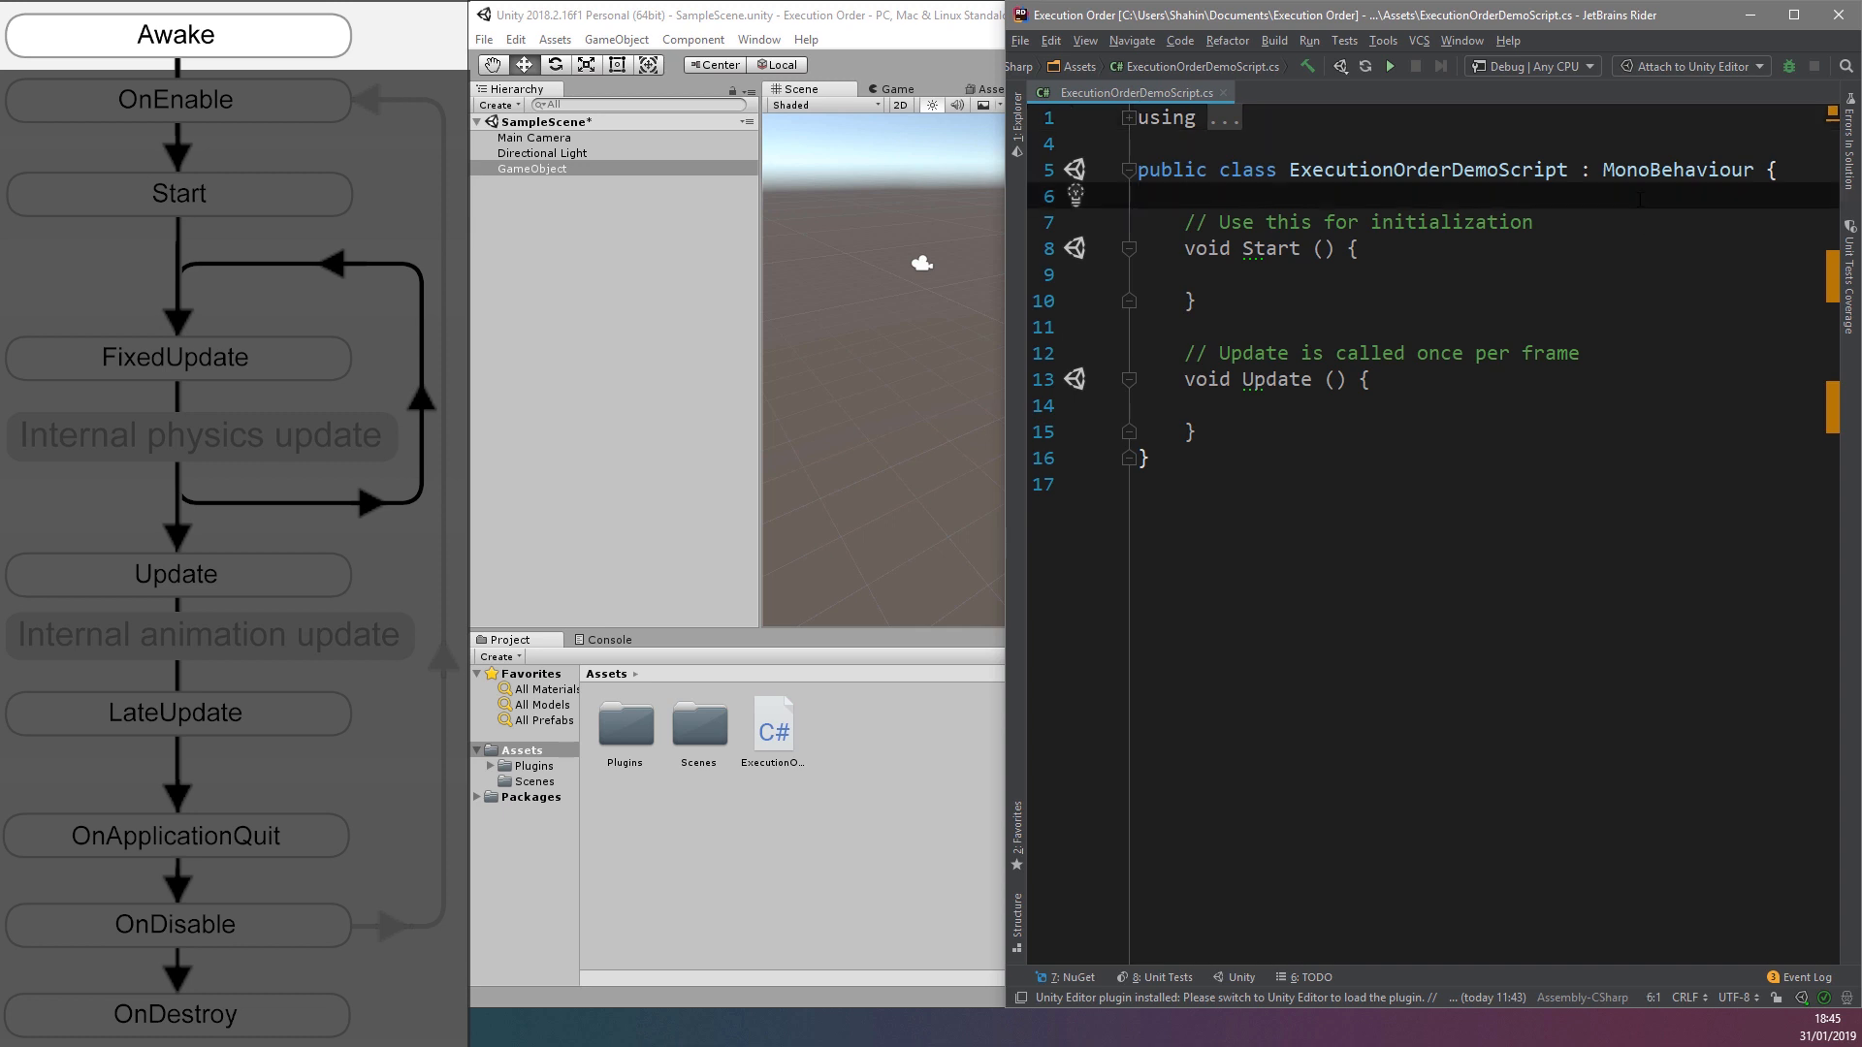
Write void Awake() containing print("Awake()"); above the Start and Update stubs
key("enter")
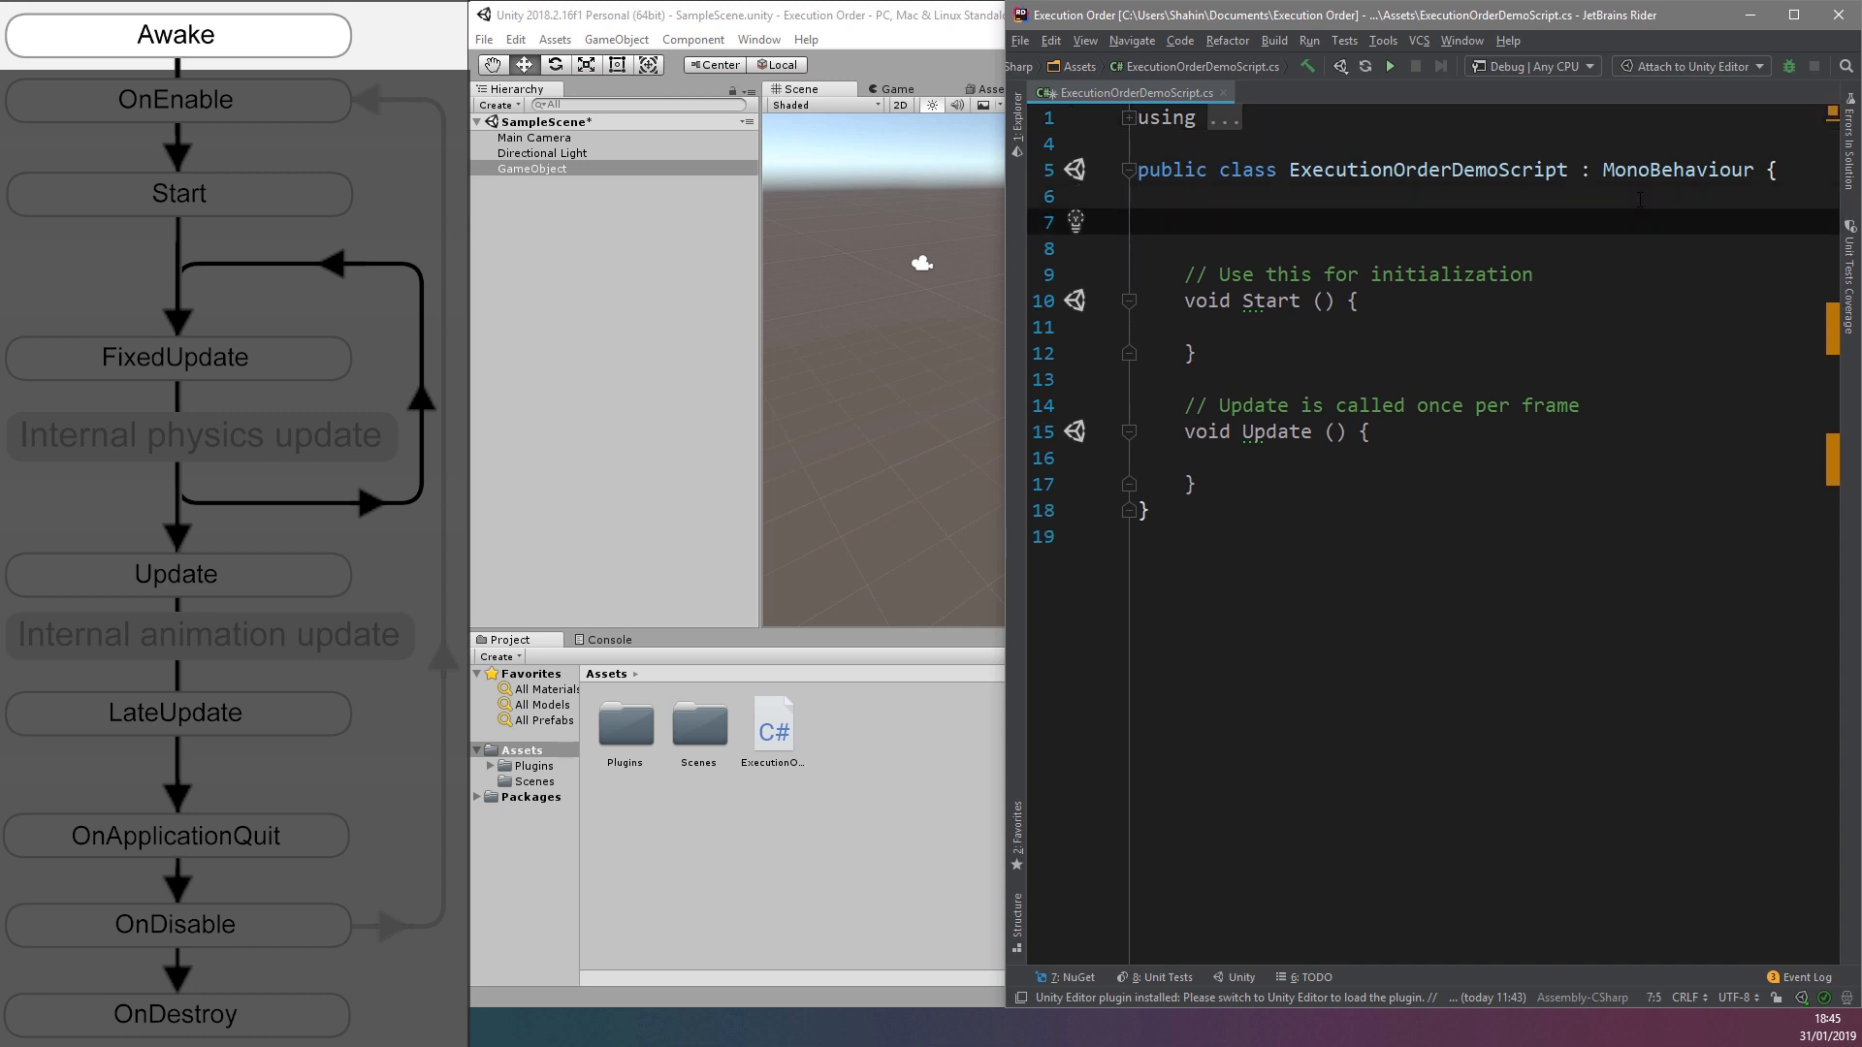
type("void Awake(")
type("{")
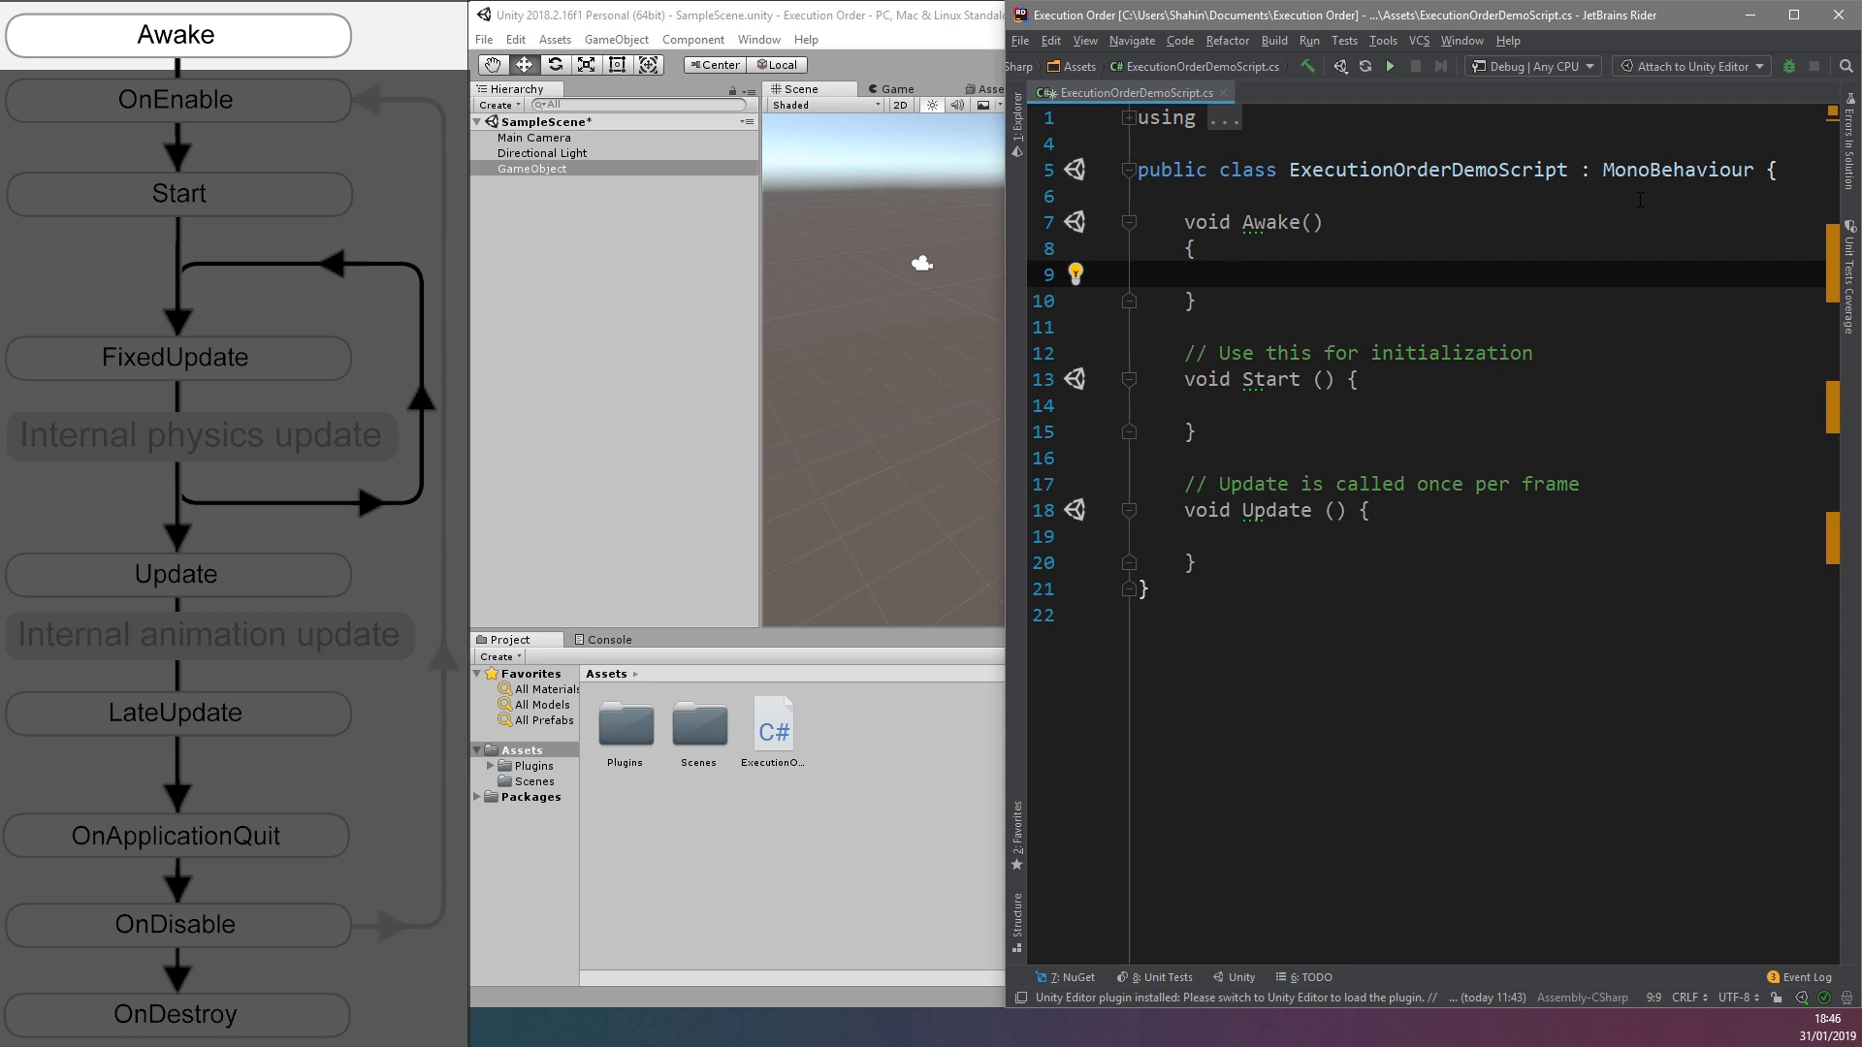
type("print(\"Aw\");")
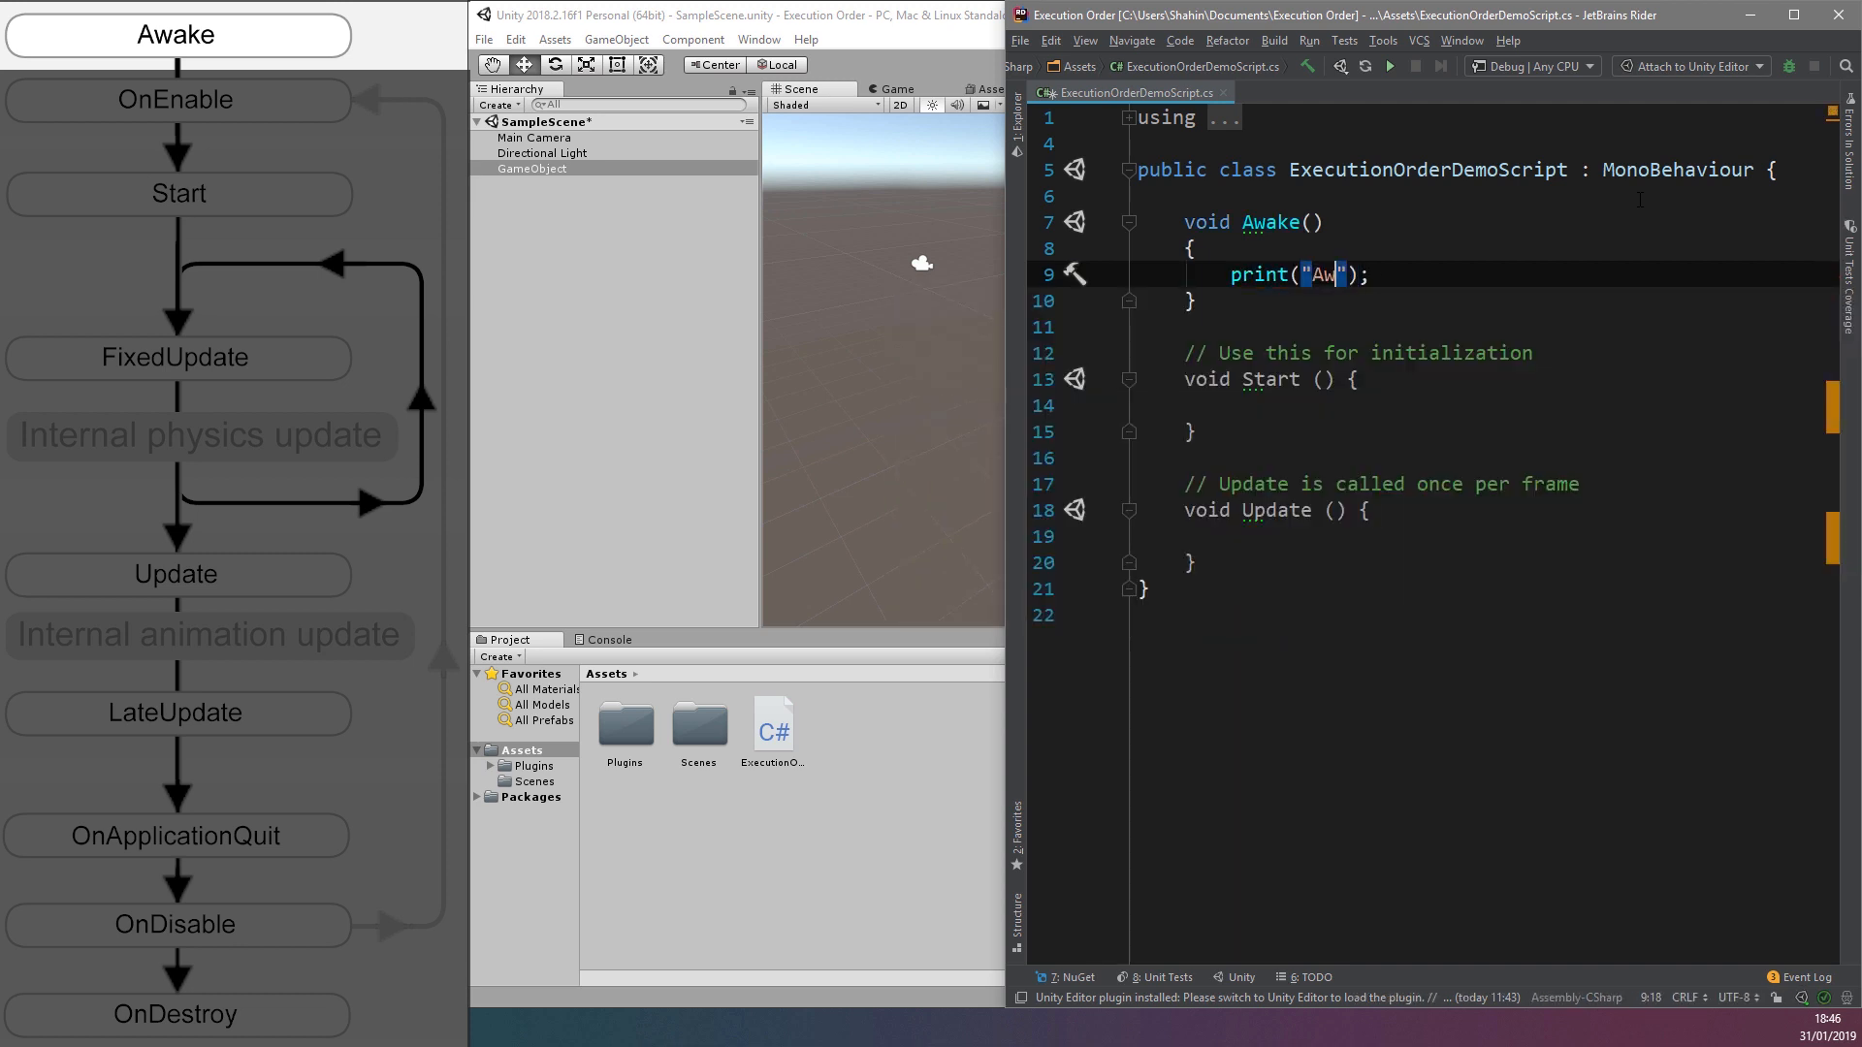
type("ake()")
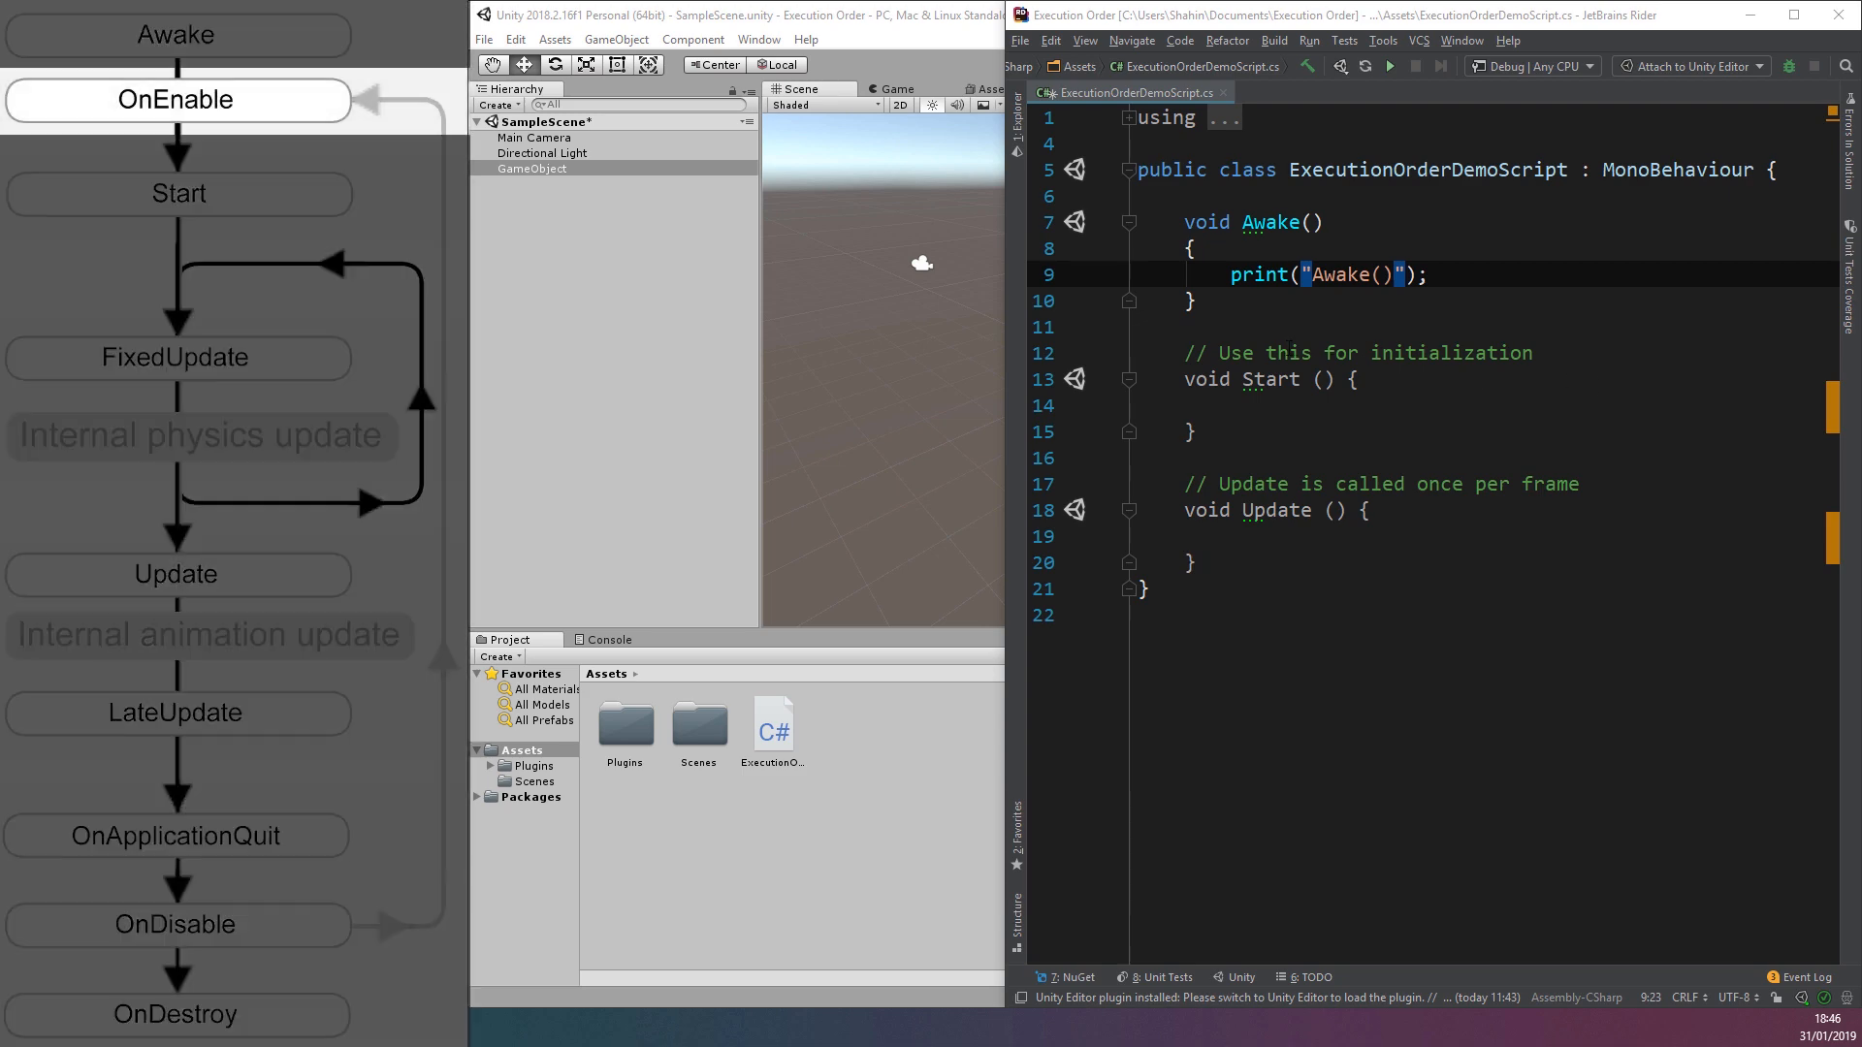
Write void OnEnable() containing print("OnEnable()"); directly below Awake
key("enter")
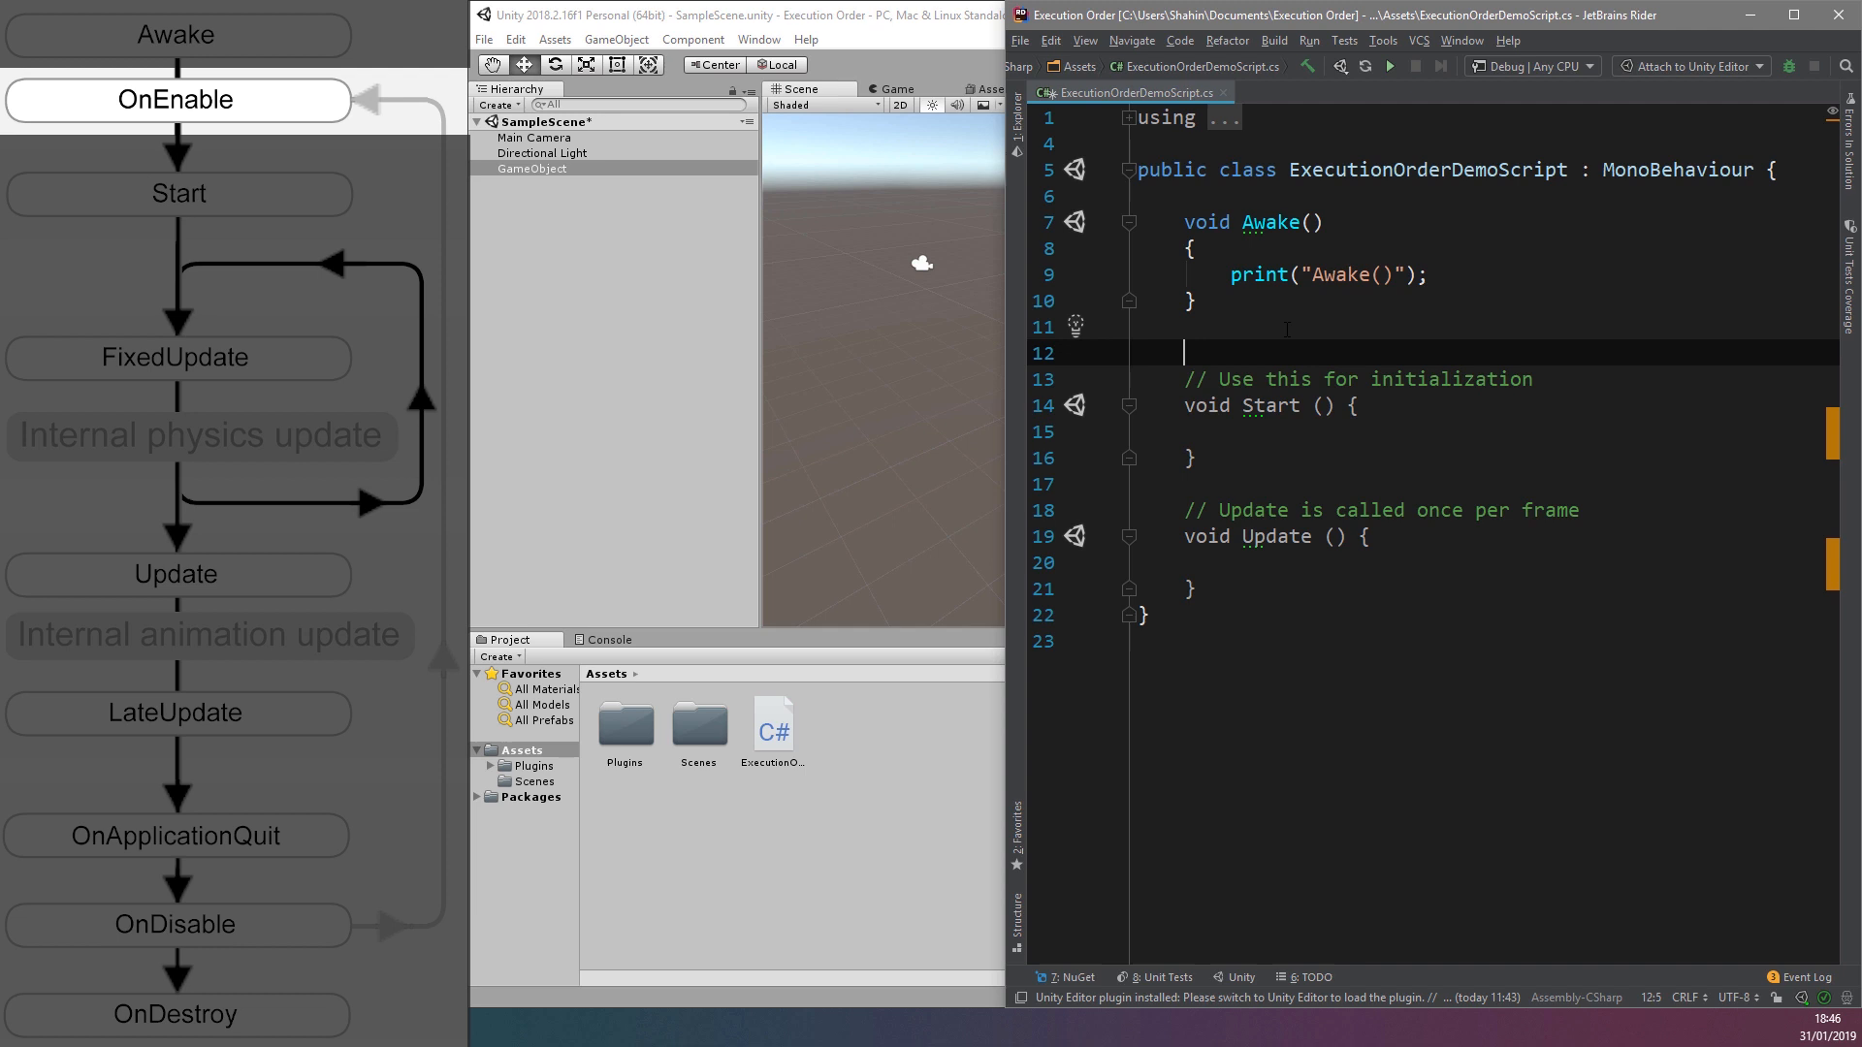
type("void")
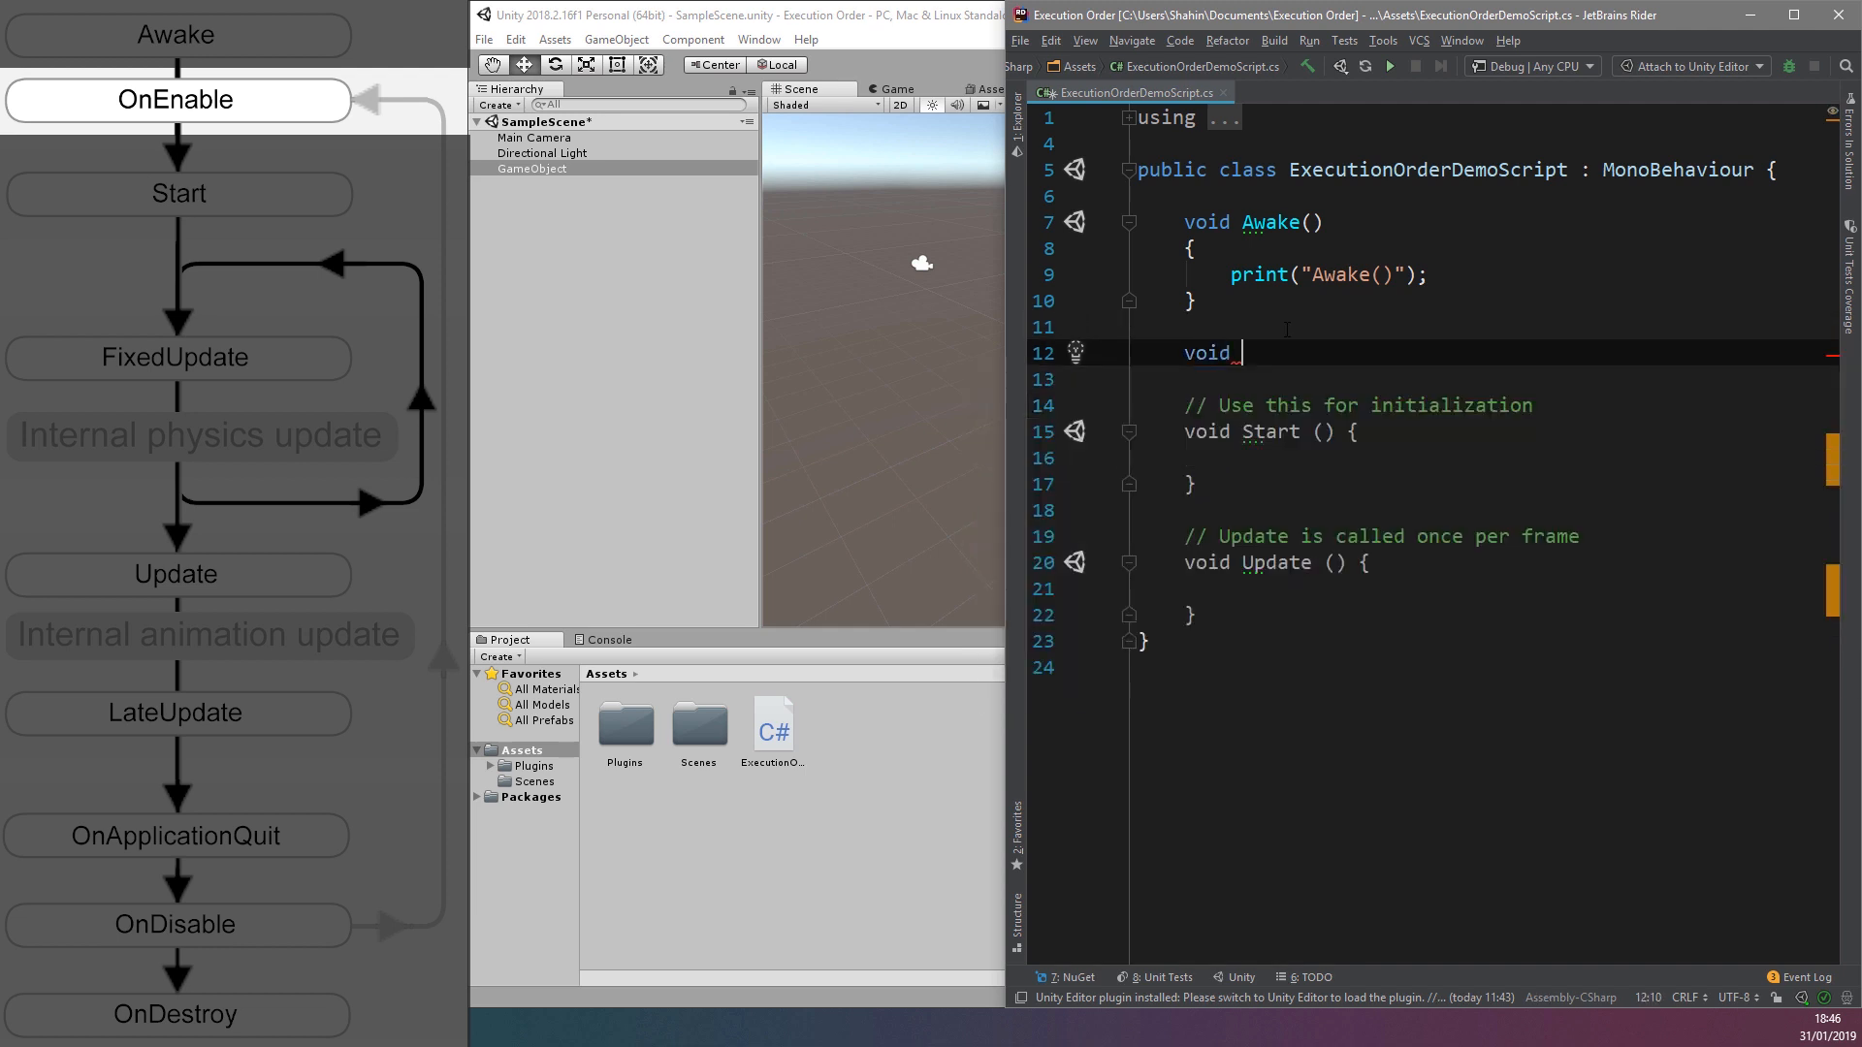
type("OnEnable()")
type("print(\"OnEna\");")
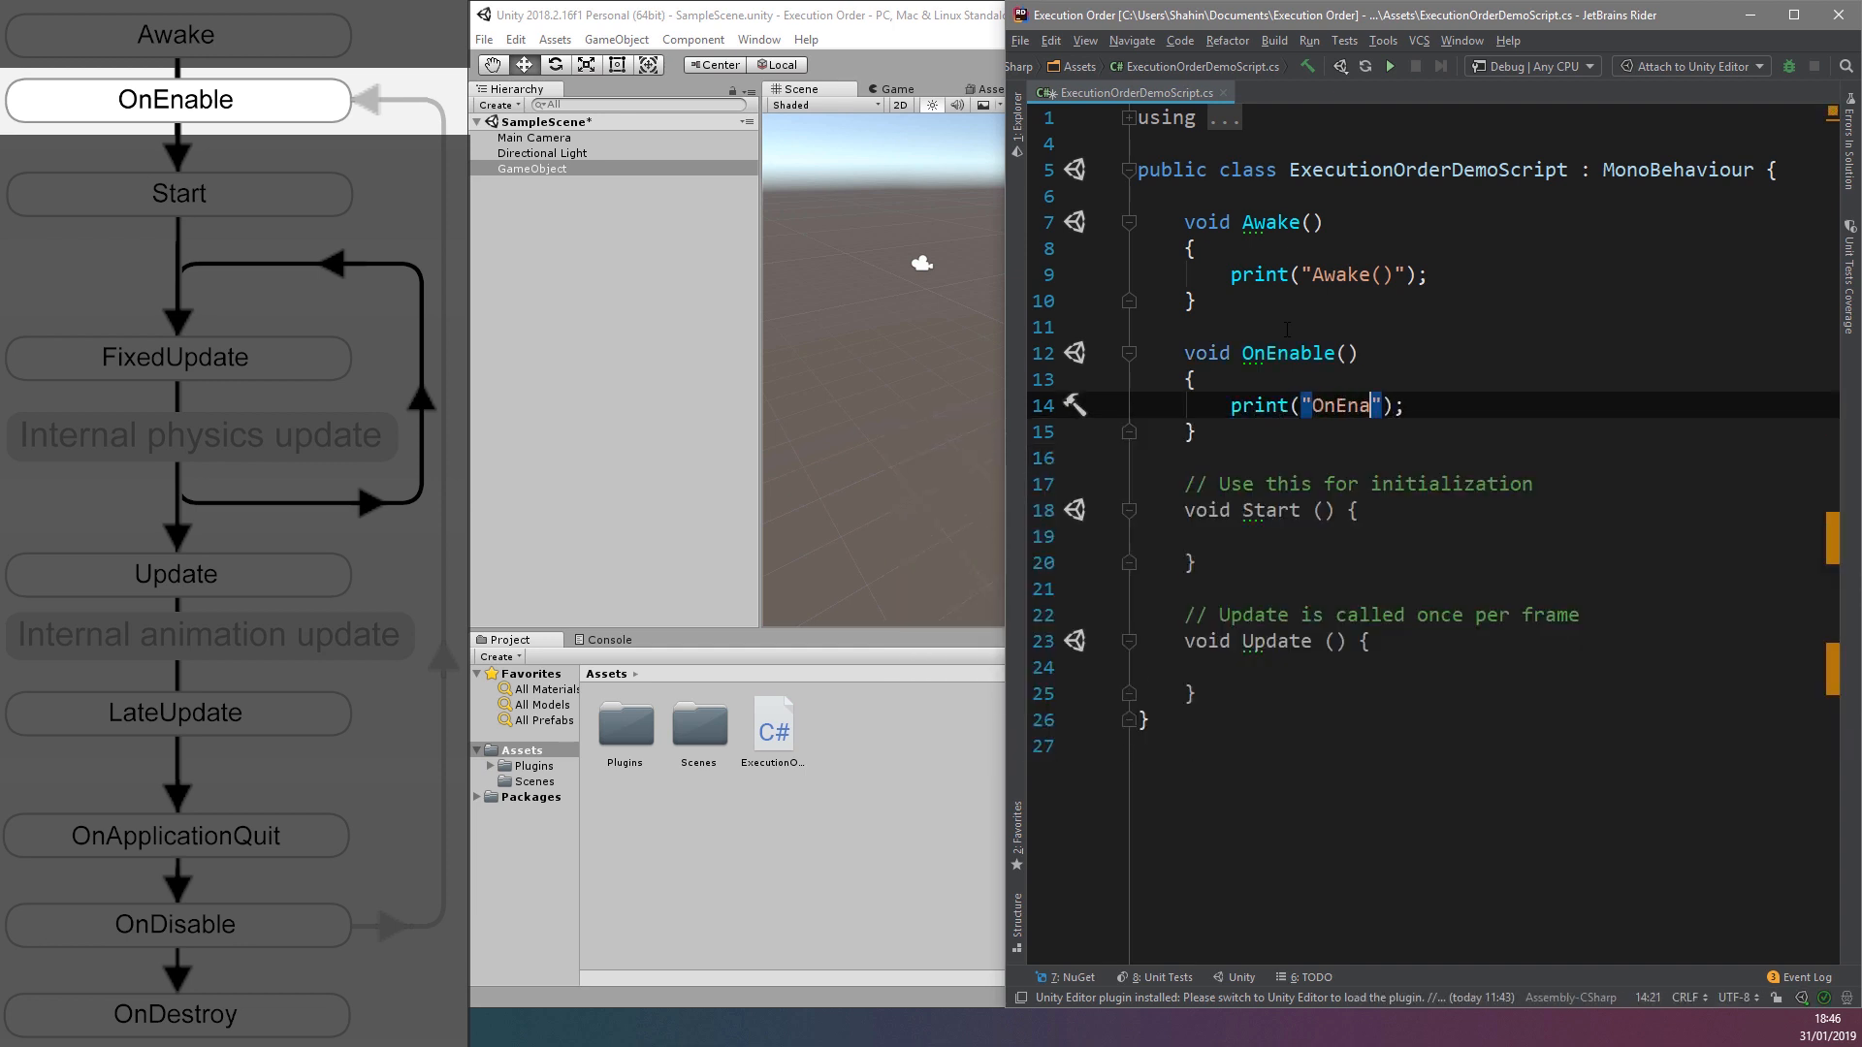
type("ble()")
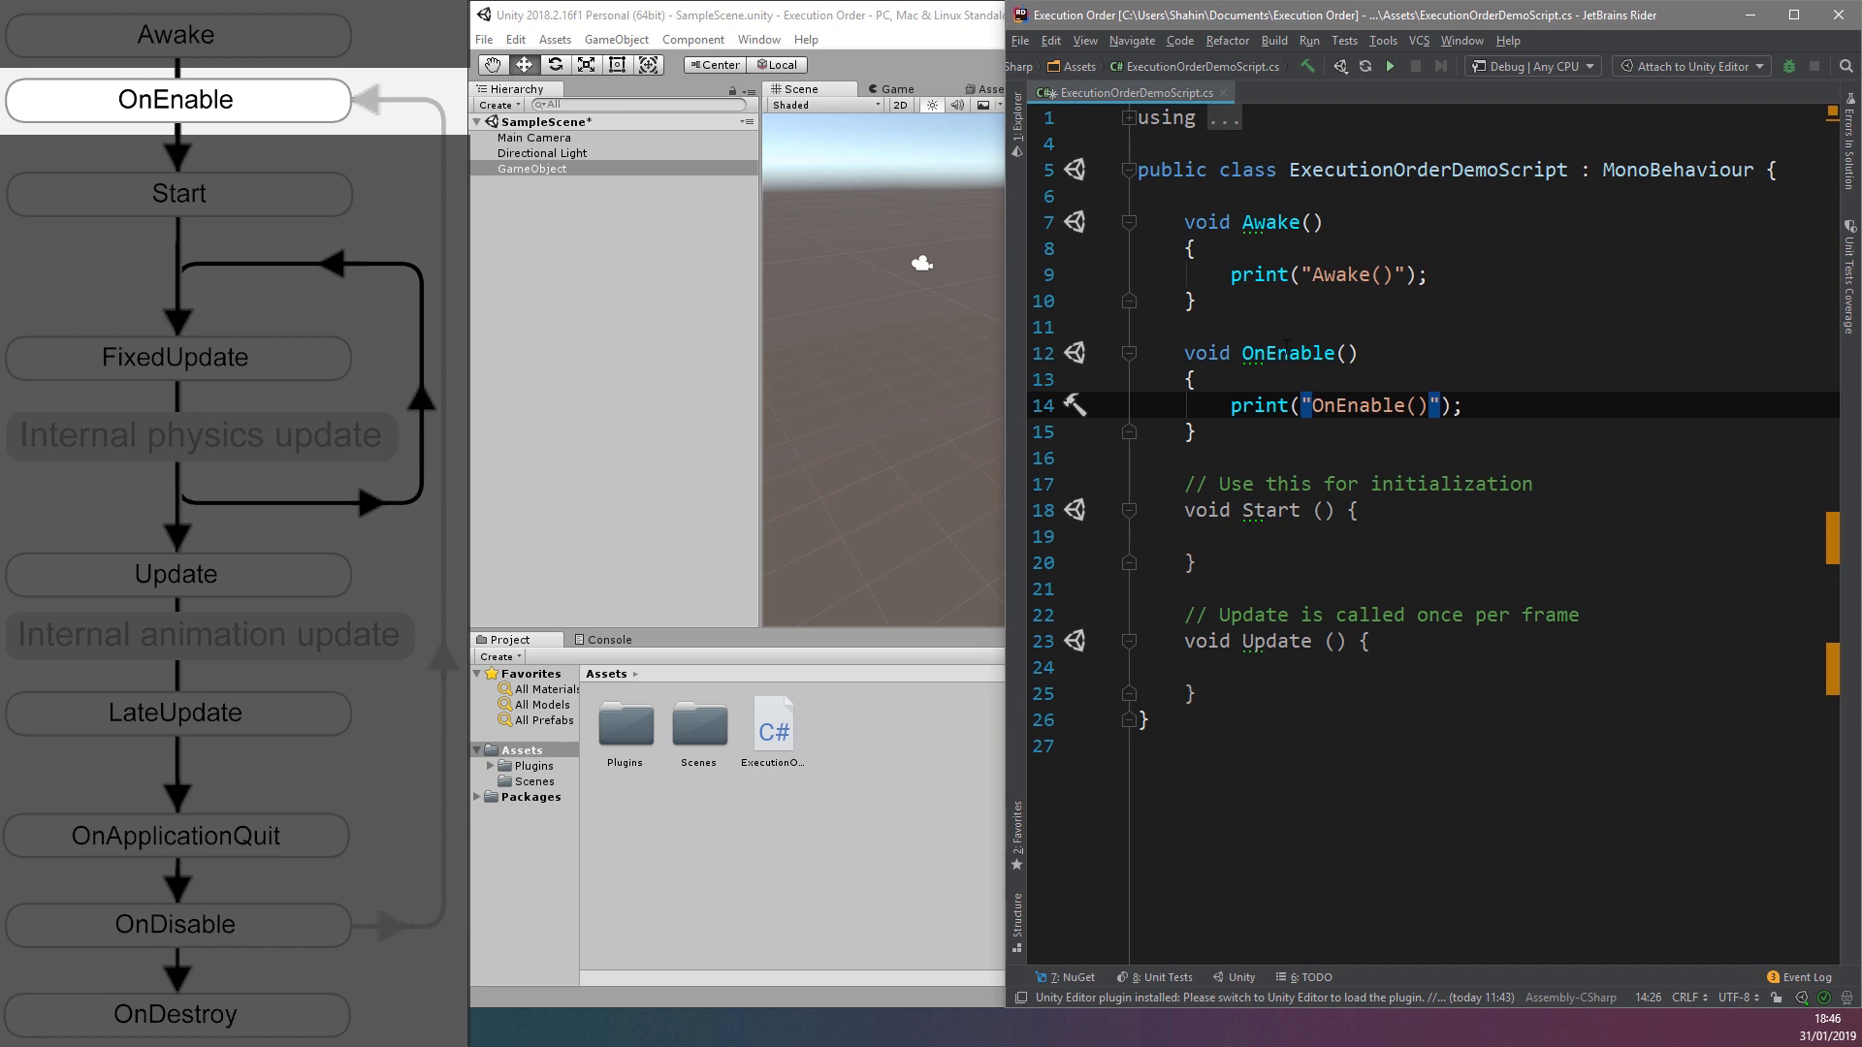
left_click(1234, 535)
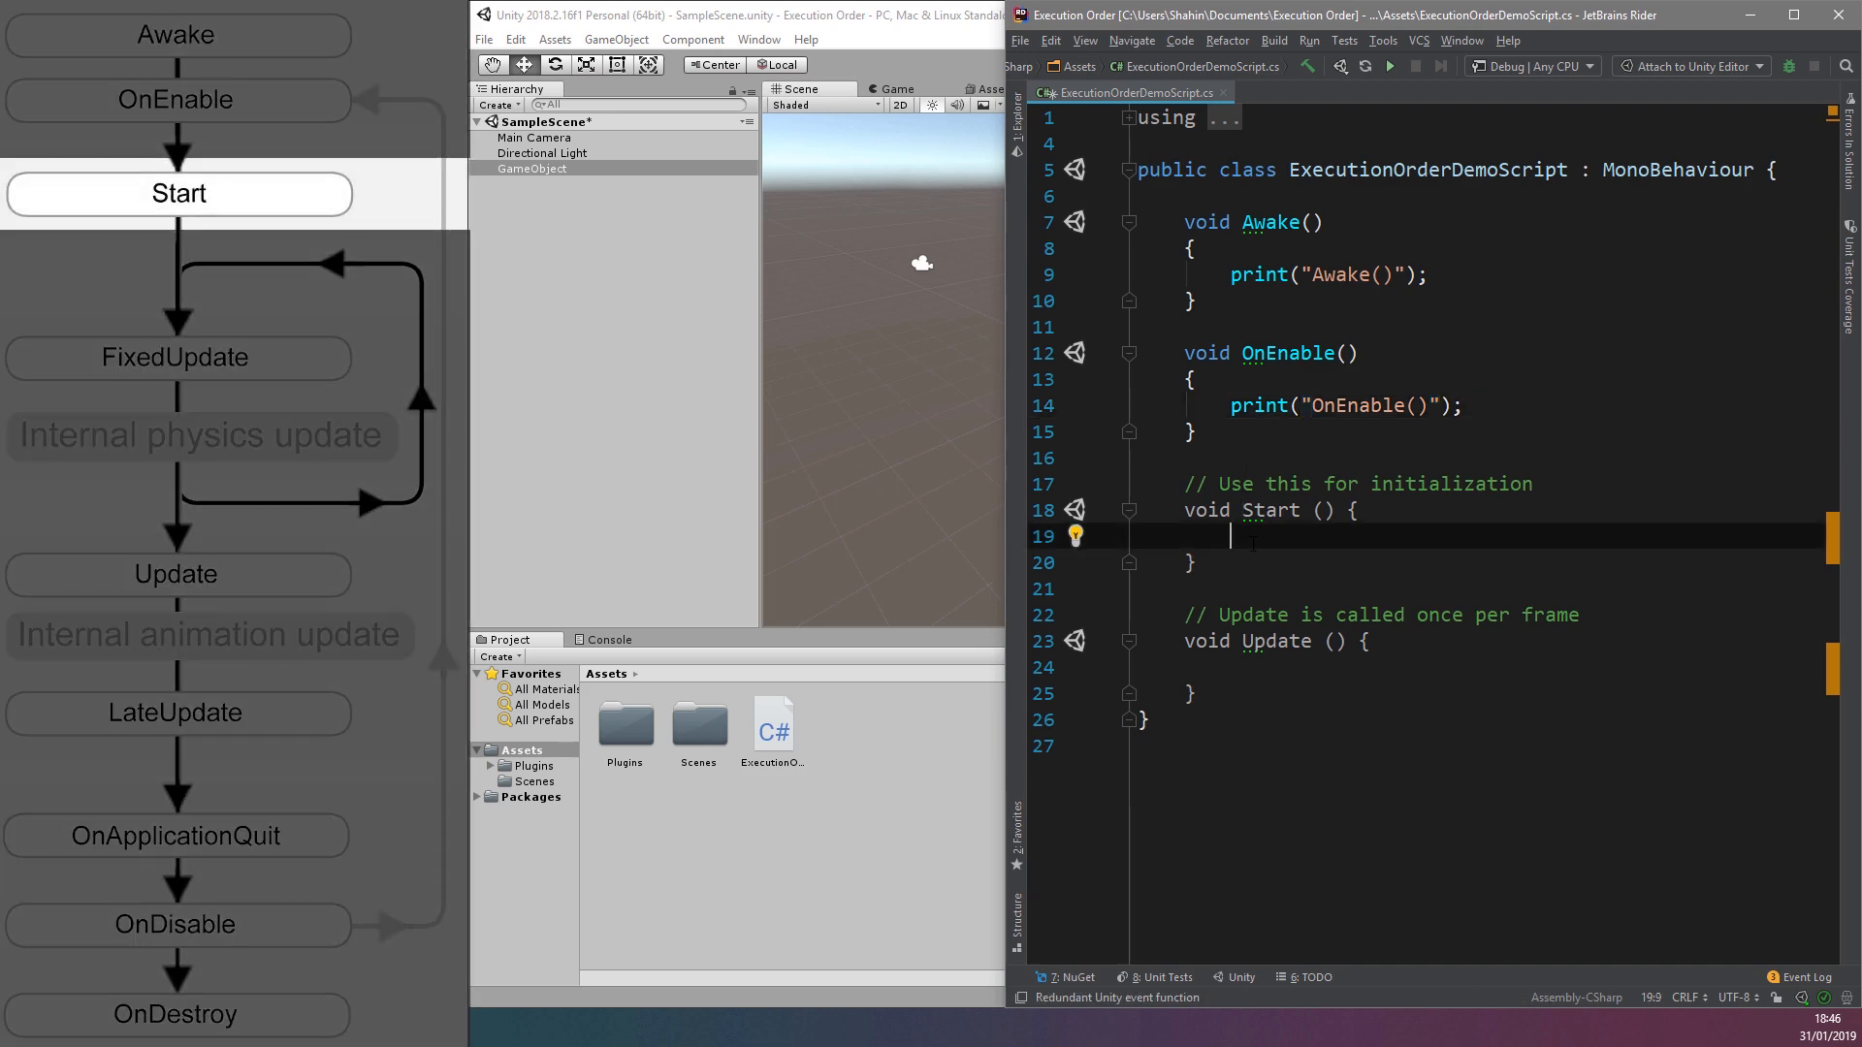
Fill the Start method body with print("Start()");
type("print(\"\");")
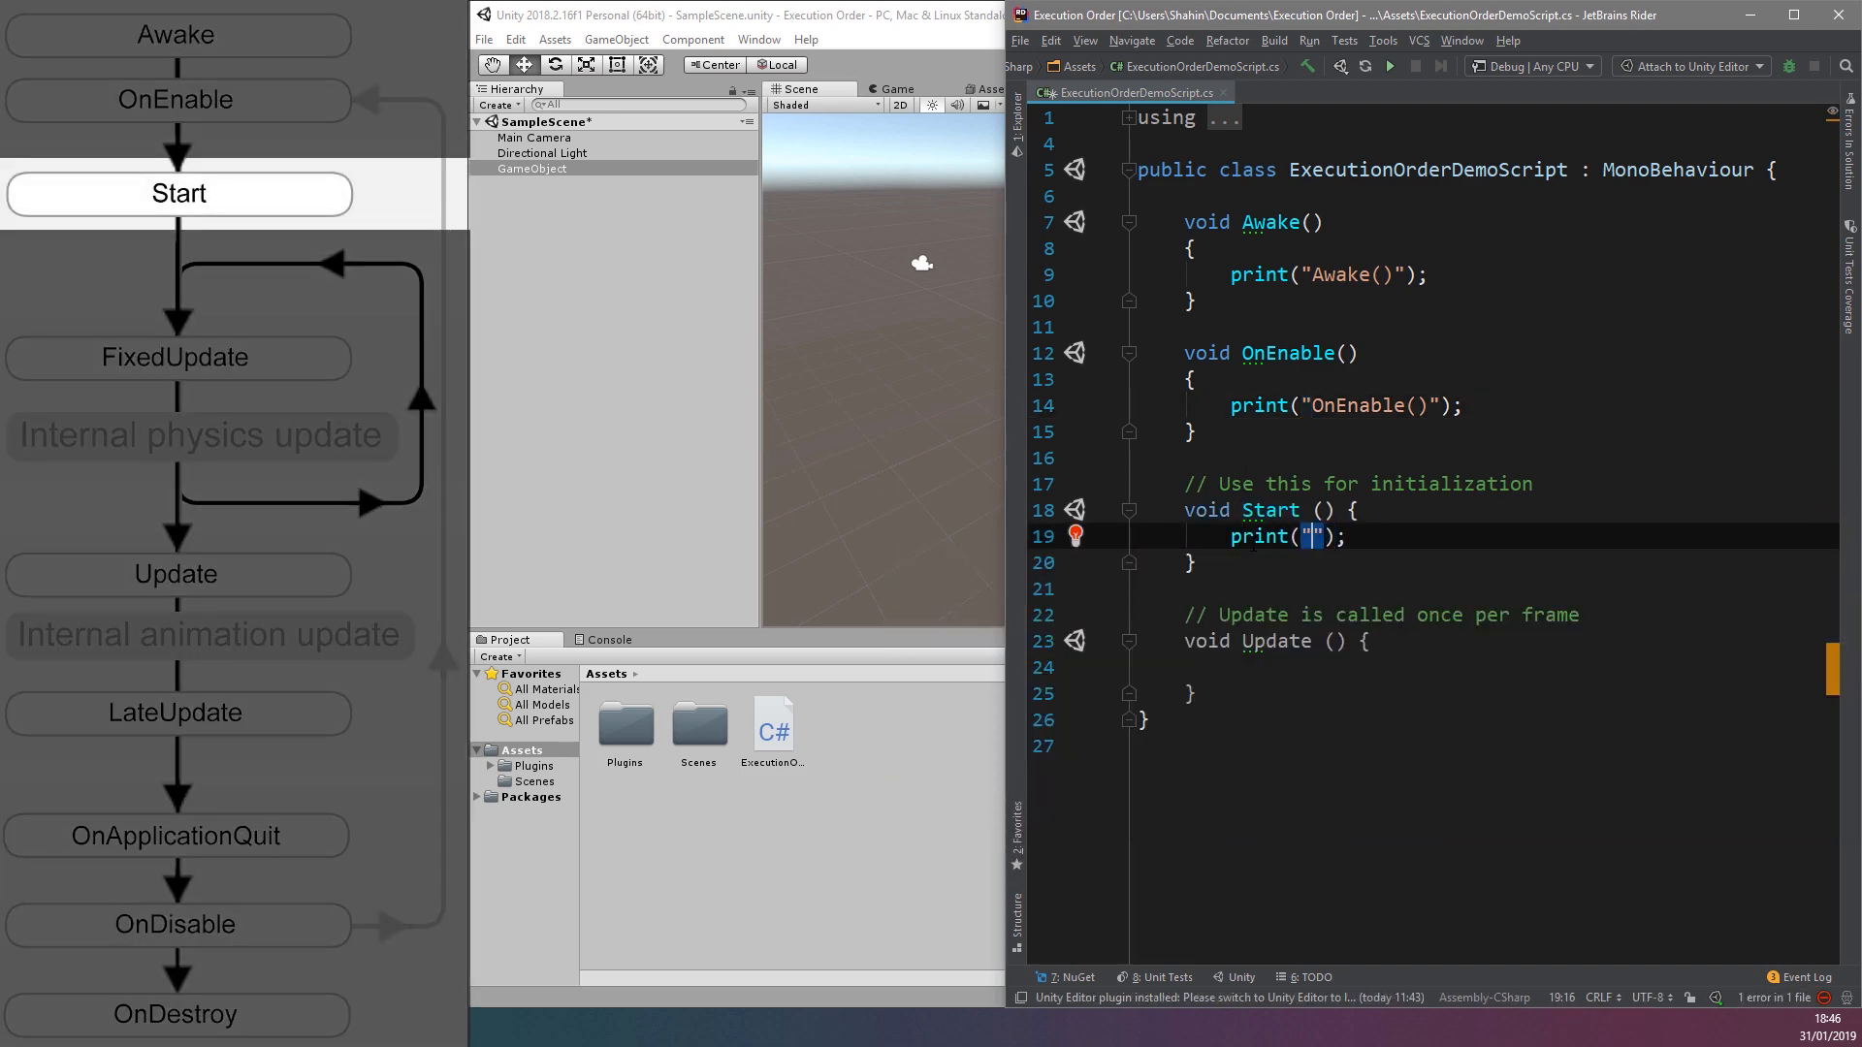
type("Start()")
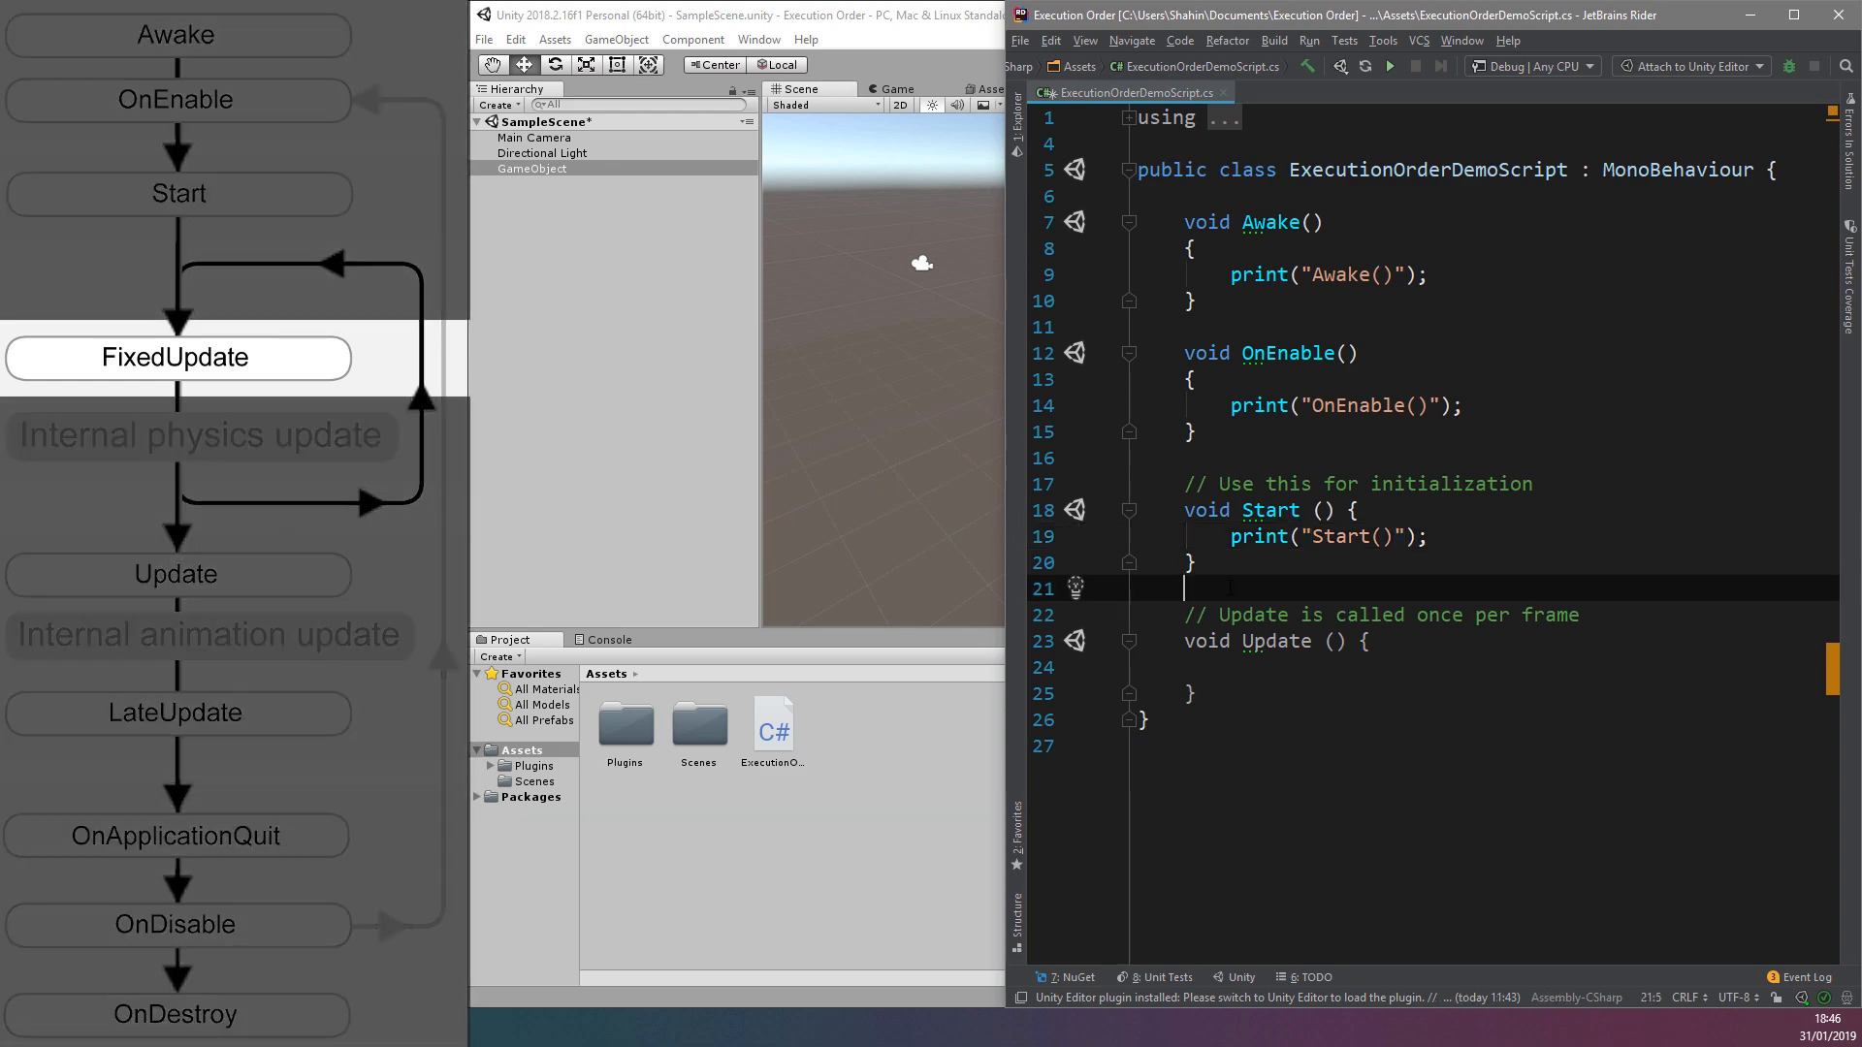
Write void FixedUpdate() containing print("FixedUpdate()"); between Start and Update
key("enter")
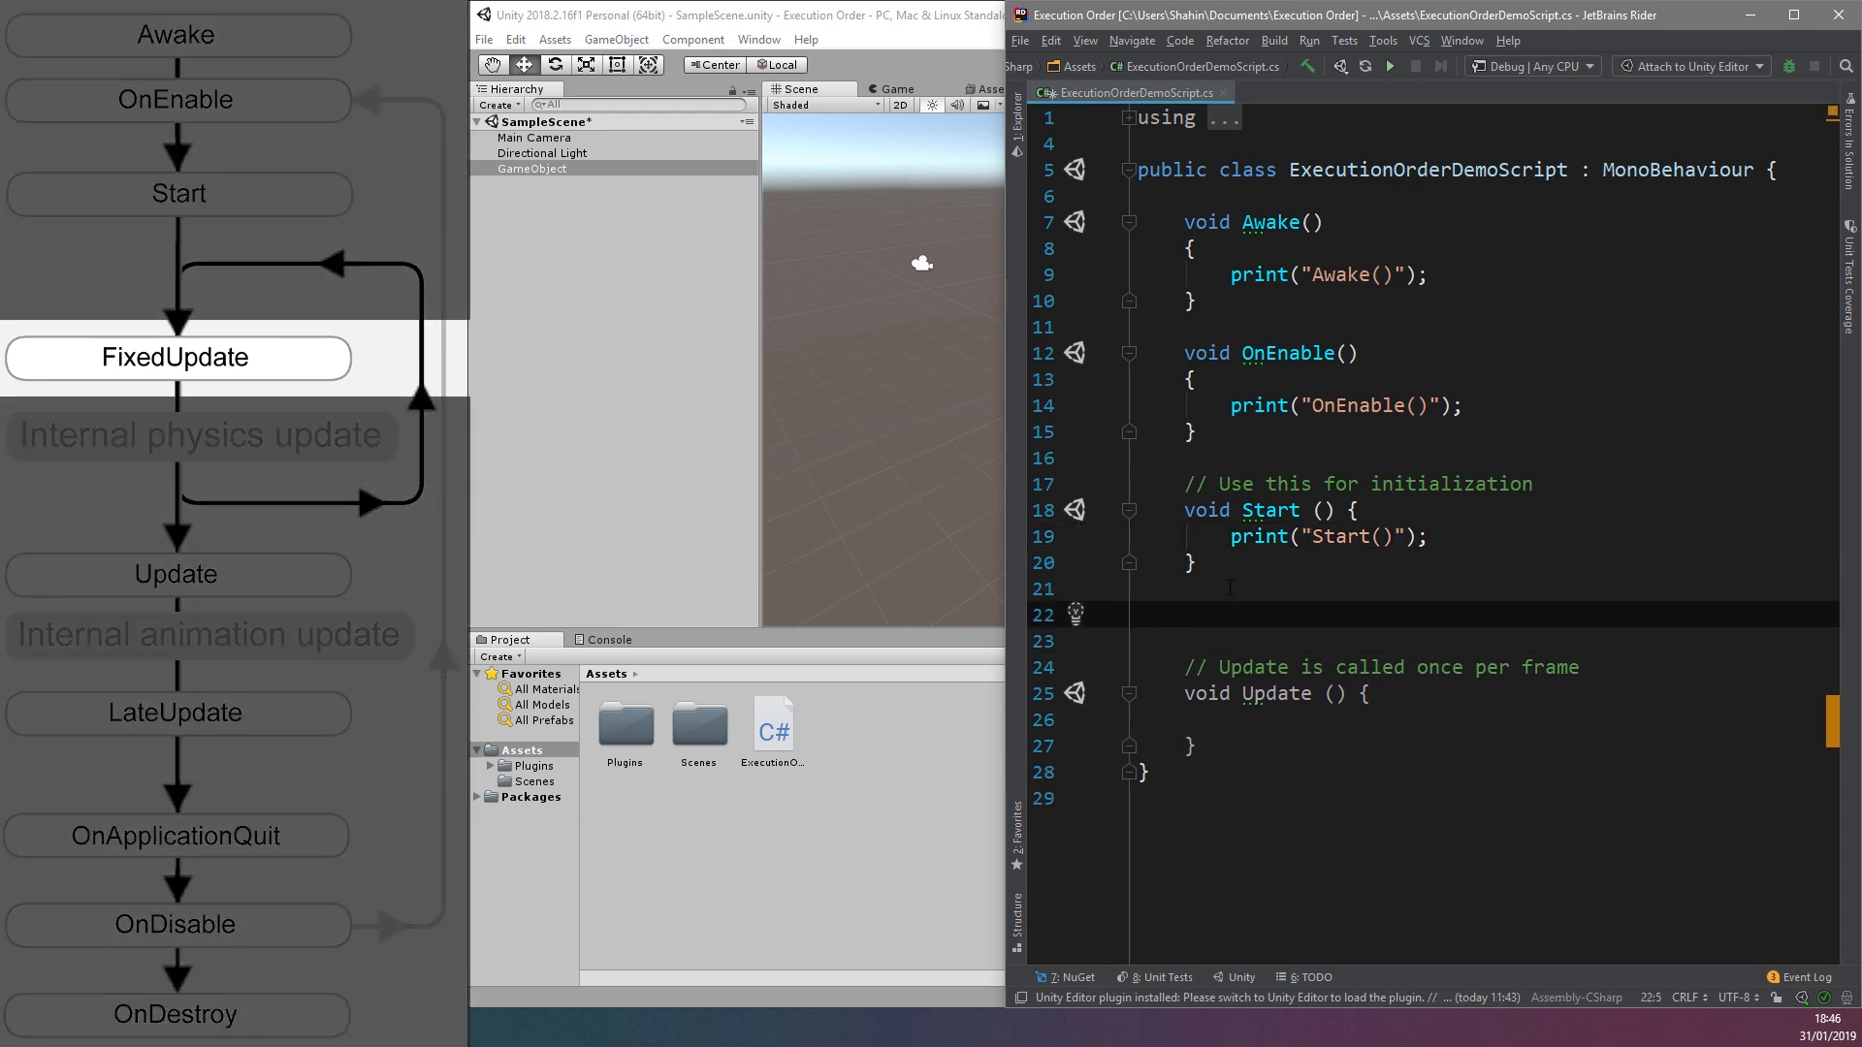
type("void FixedUpdate(")
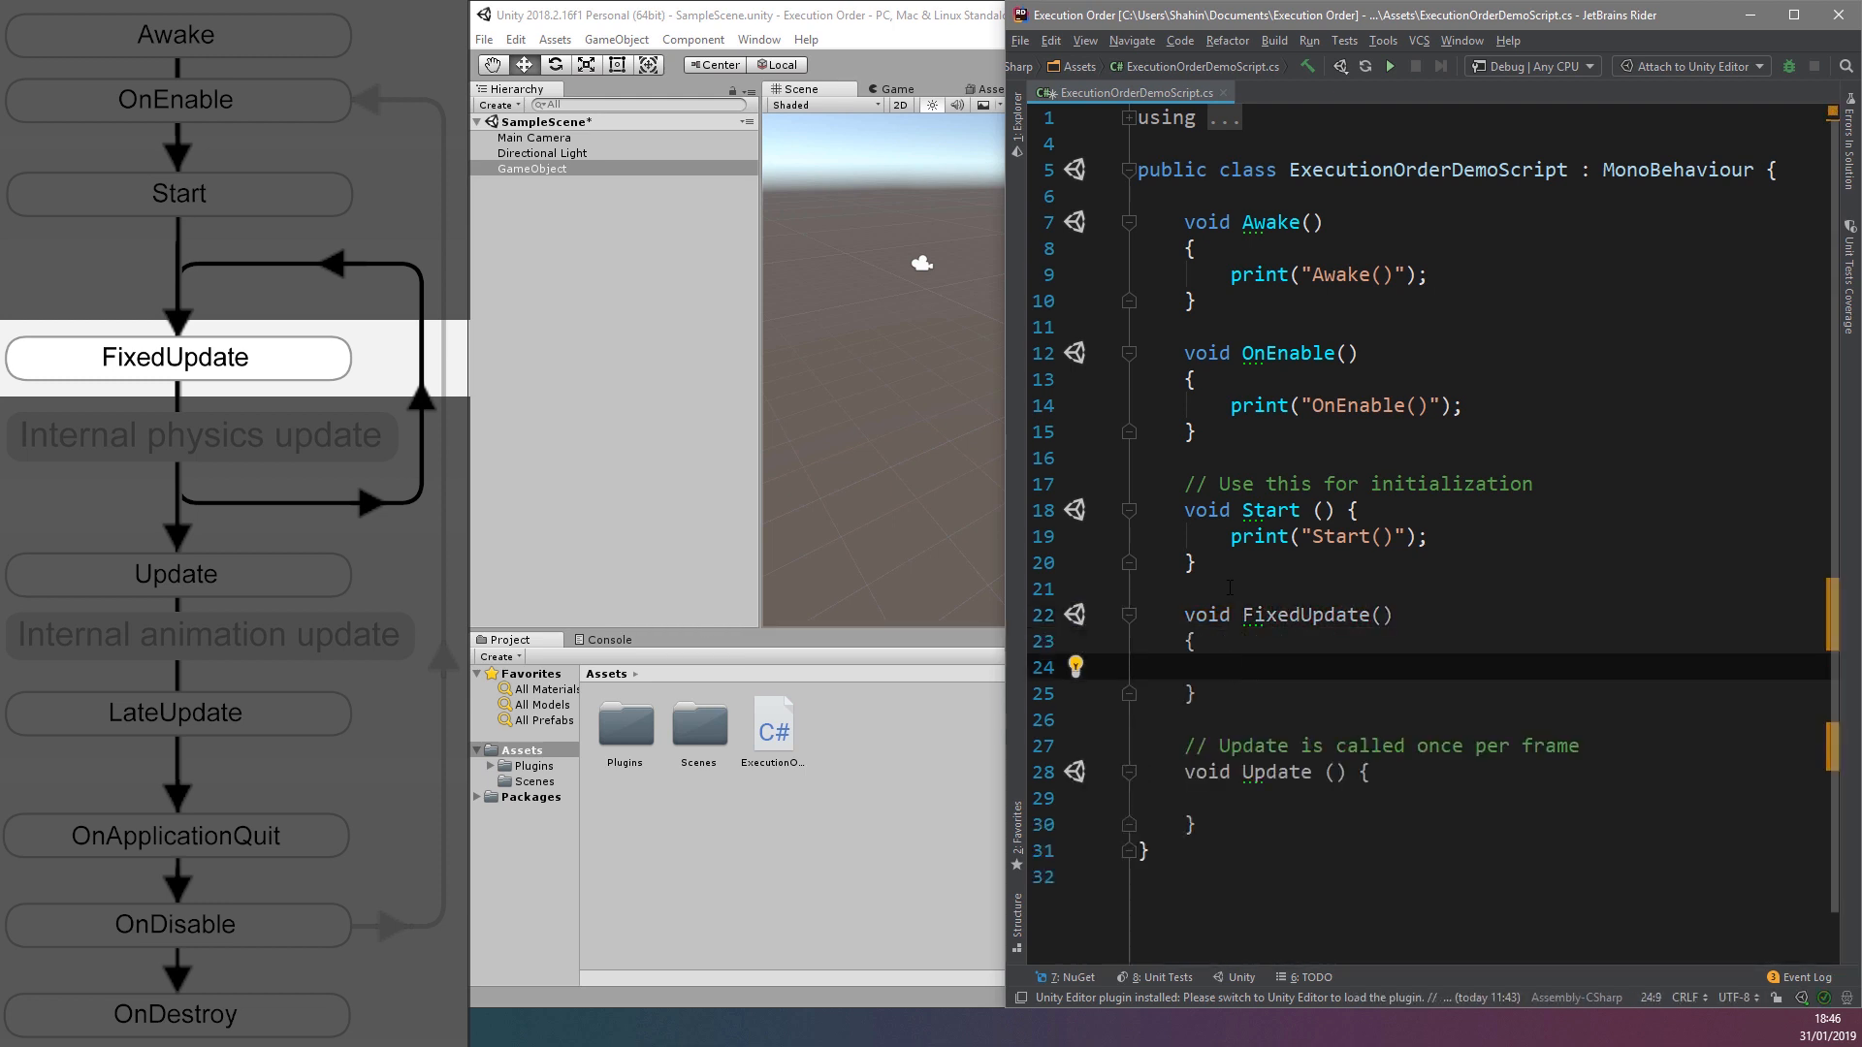
type("print(\"F\");")
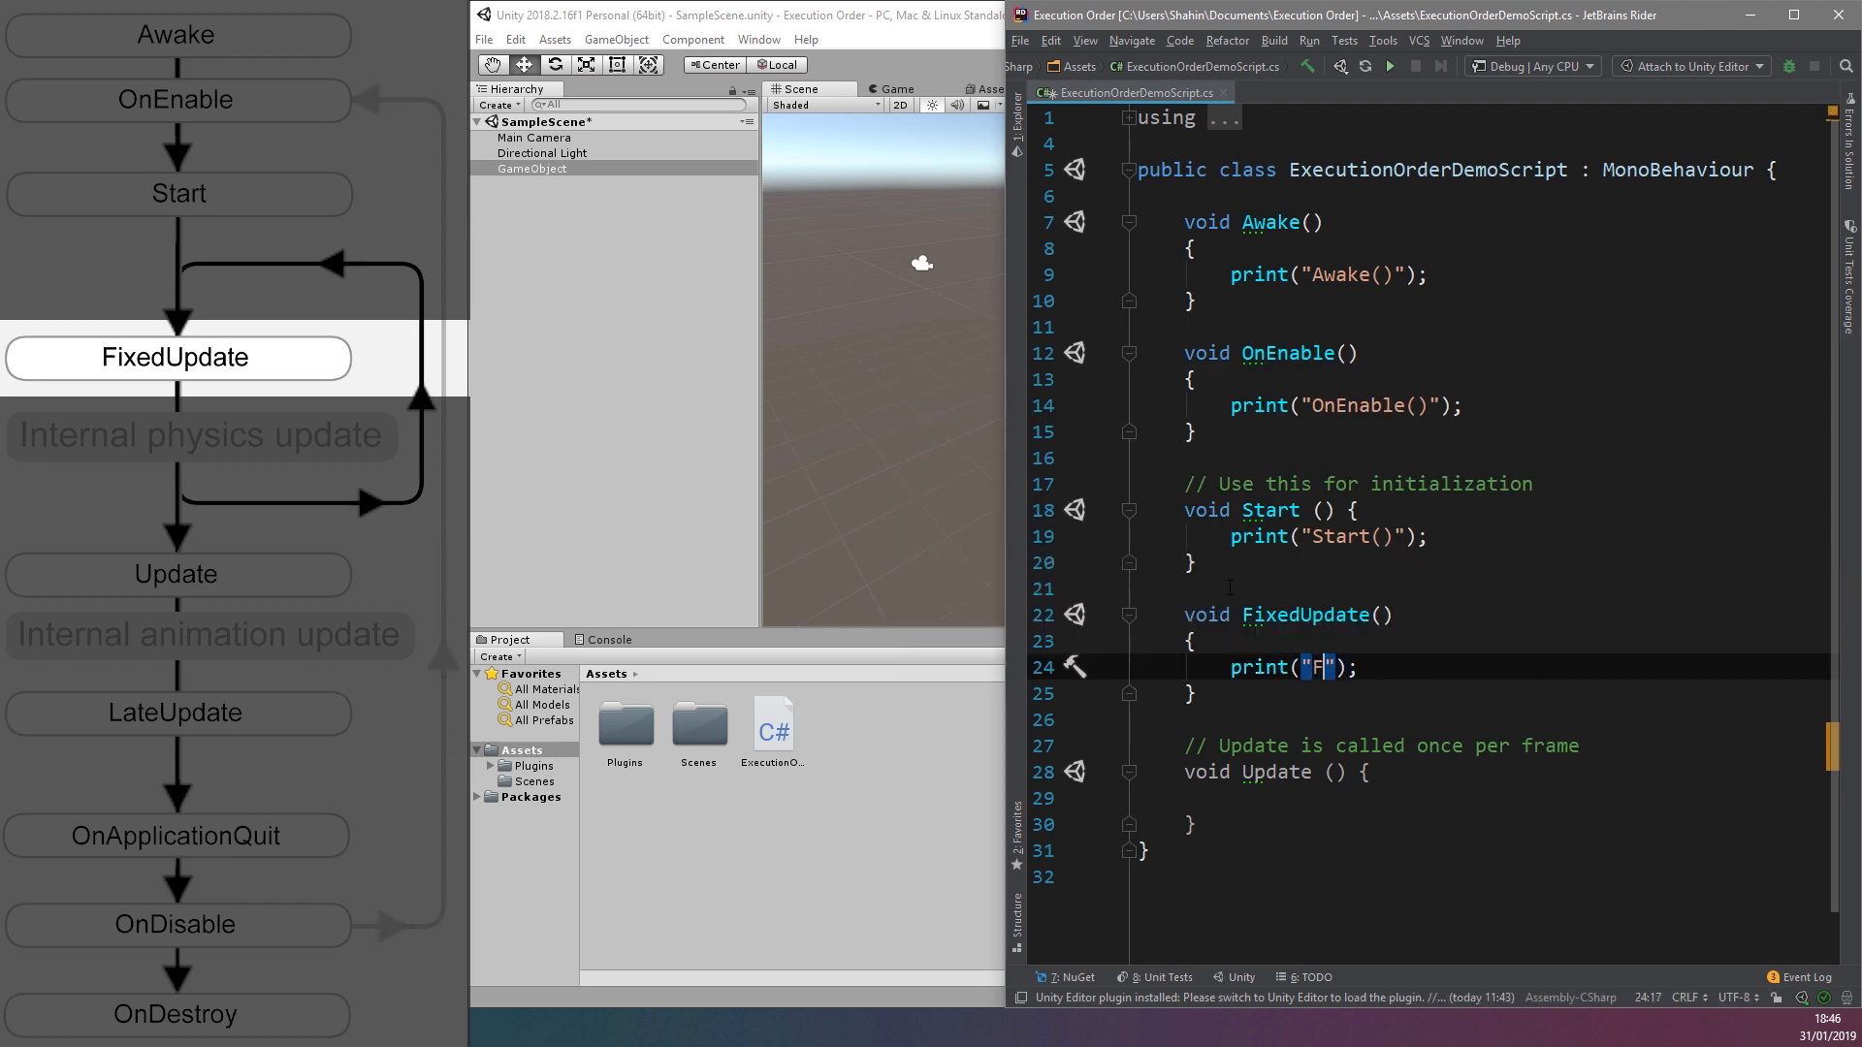
type("ixedUpdate()")
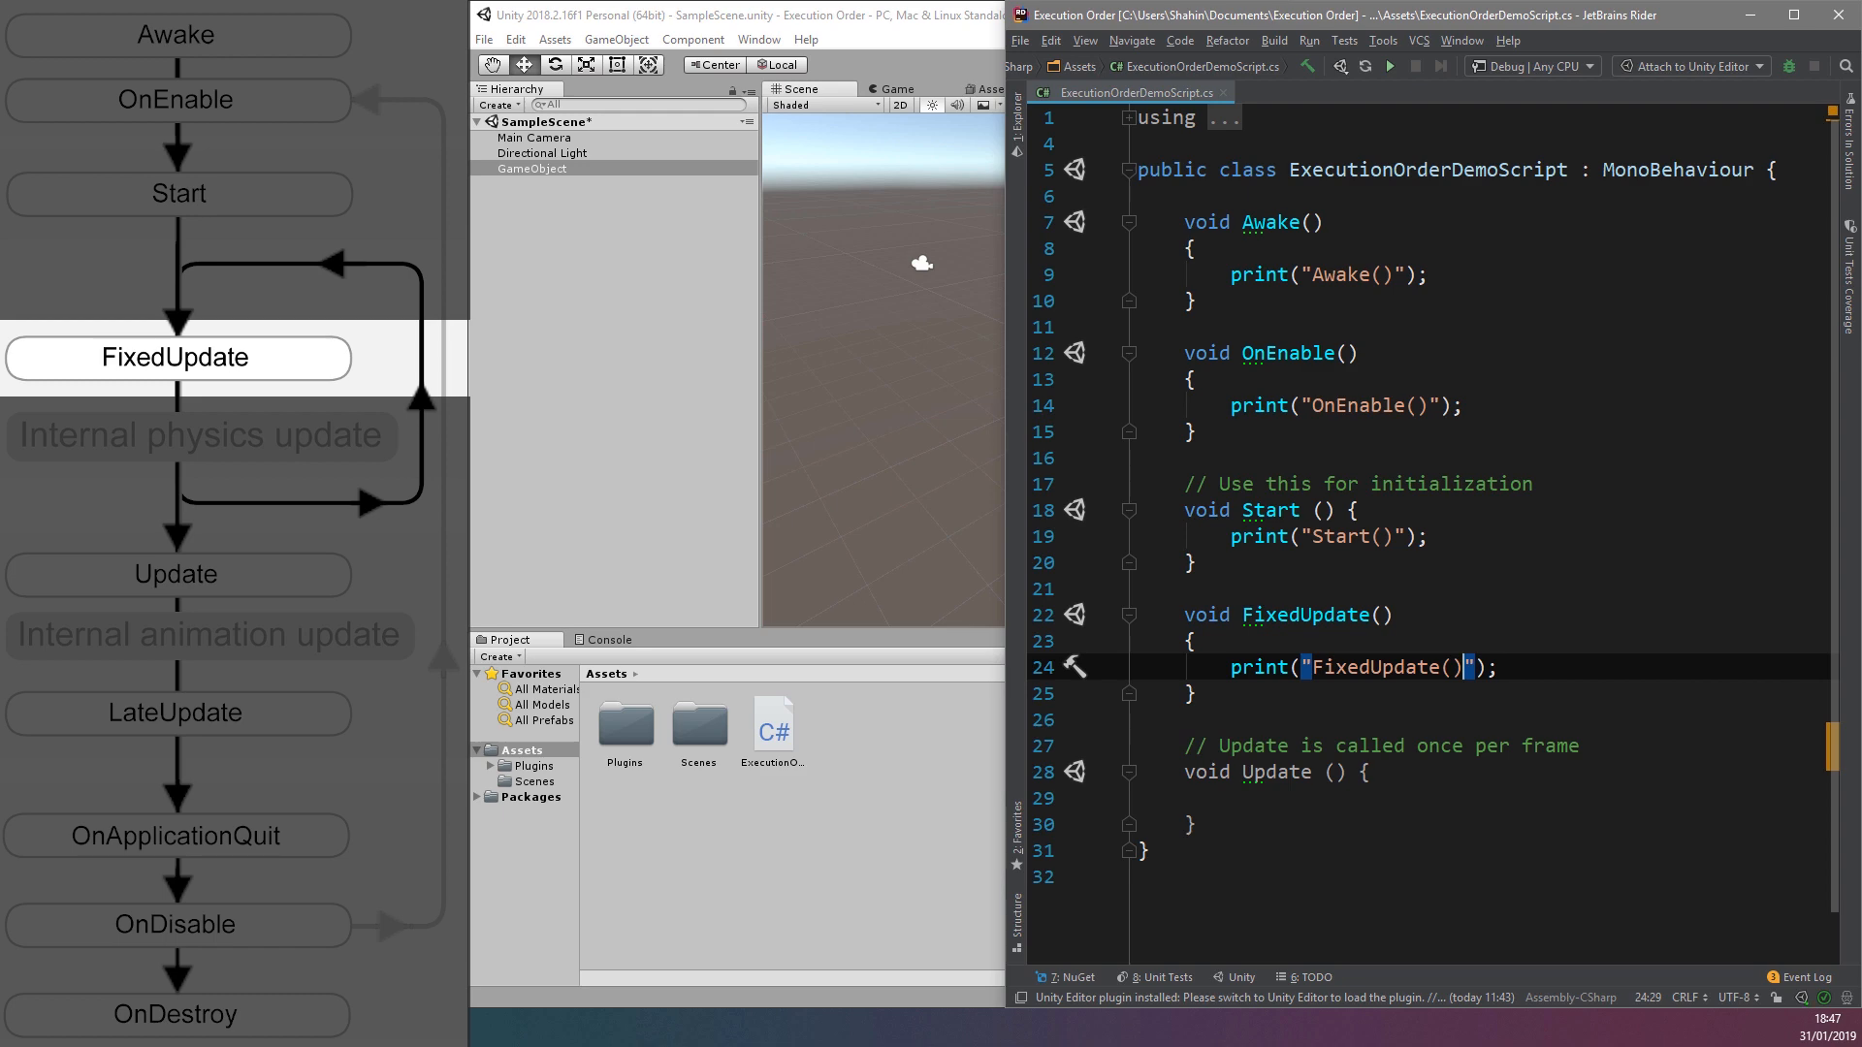
left_click(893, 89)
type("print(\"Update()\");")
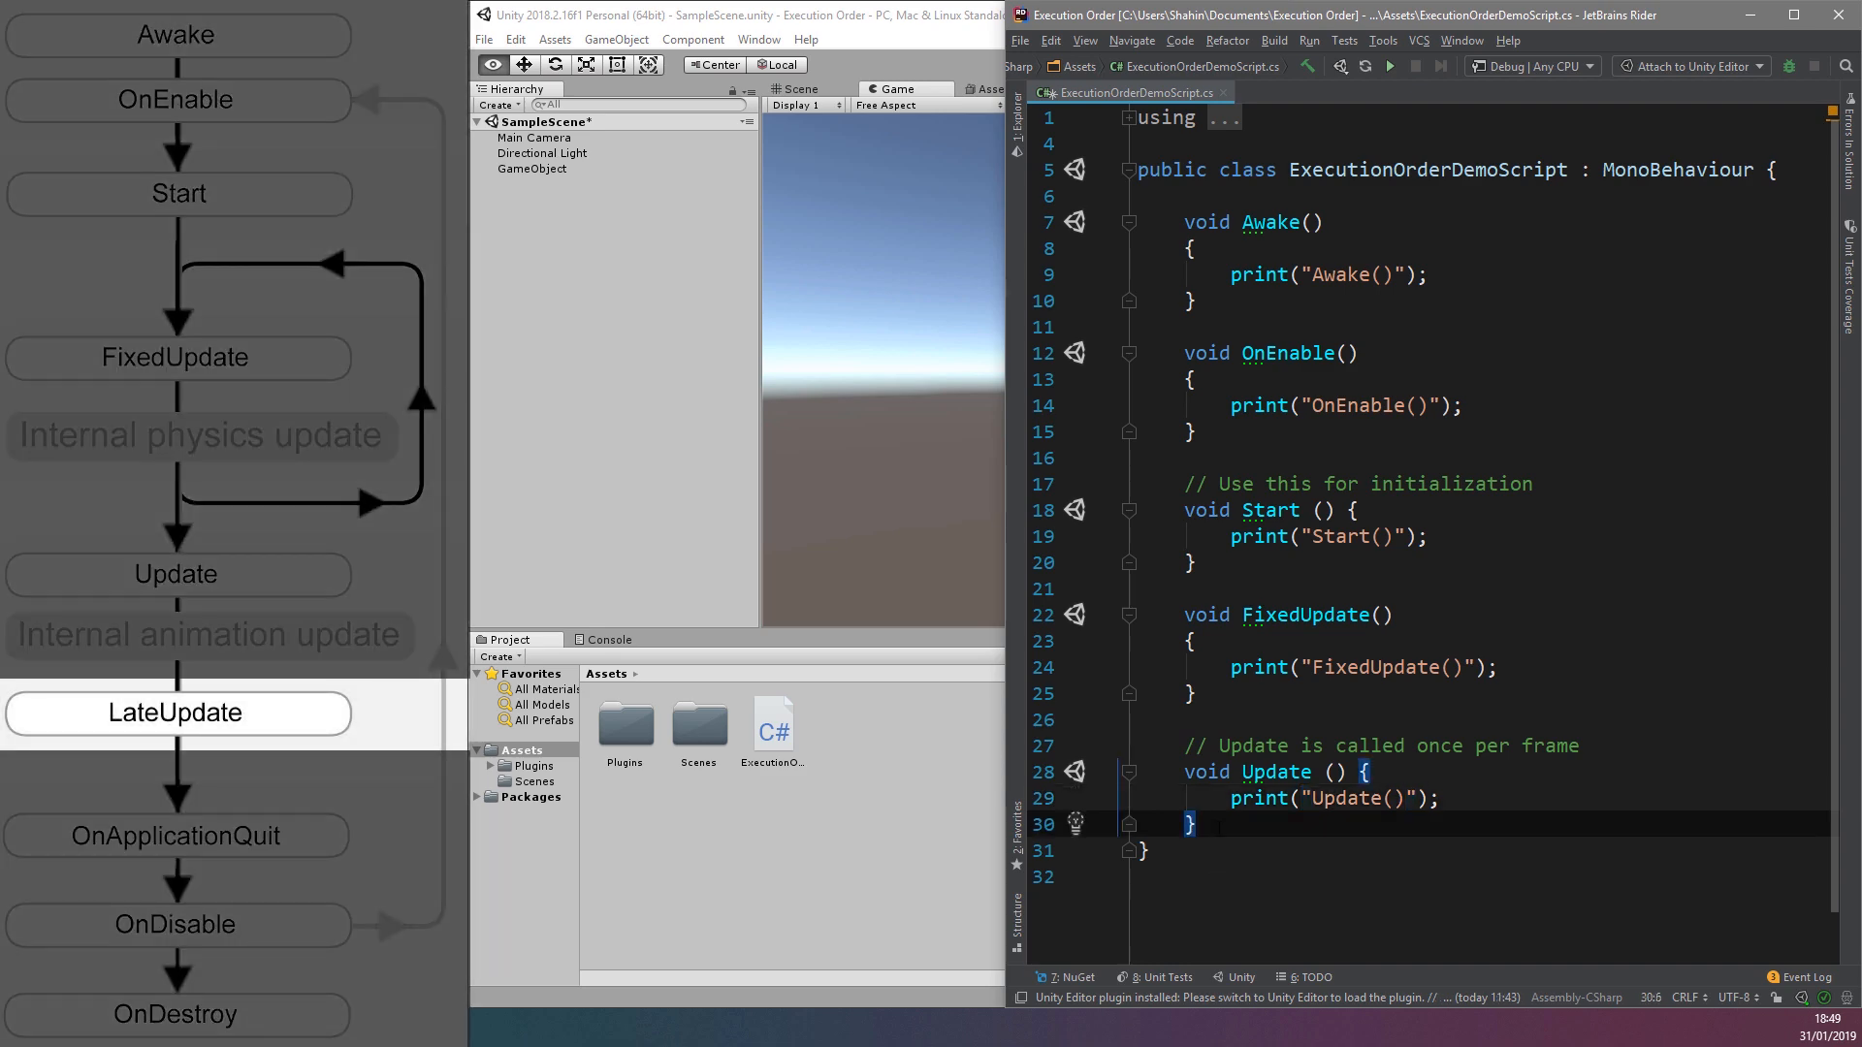
Complete the LateUpdate method with print("LateUpdate()");
type("void LateUpdate(")
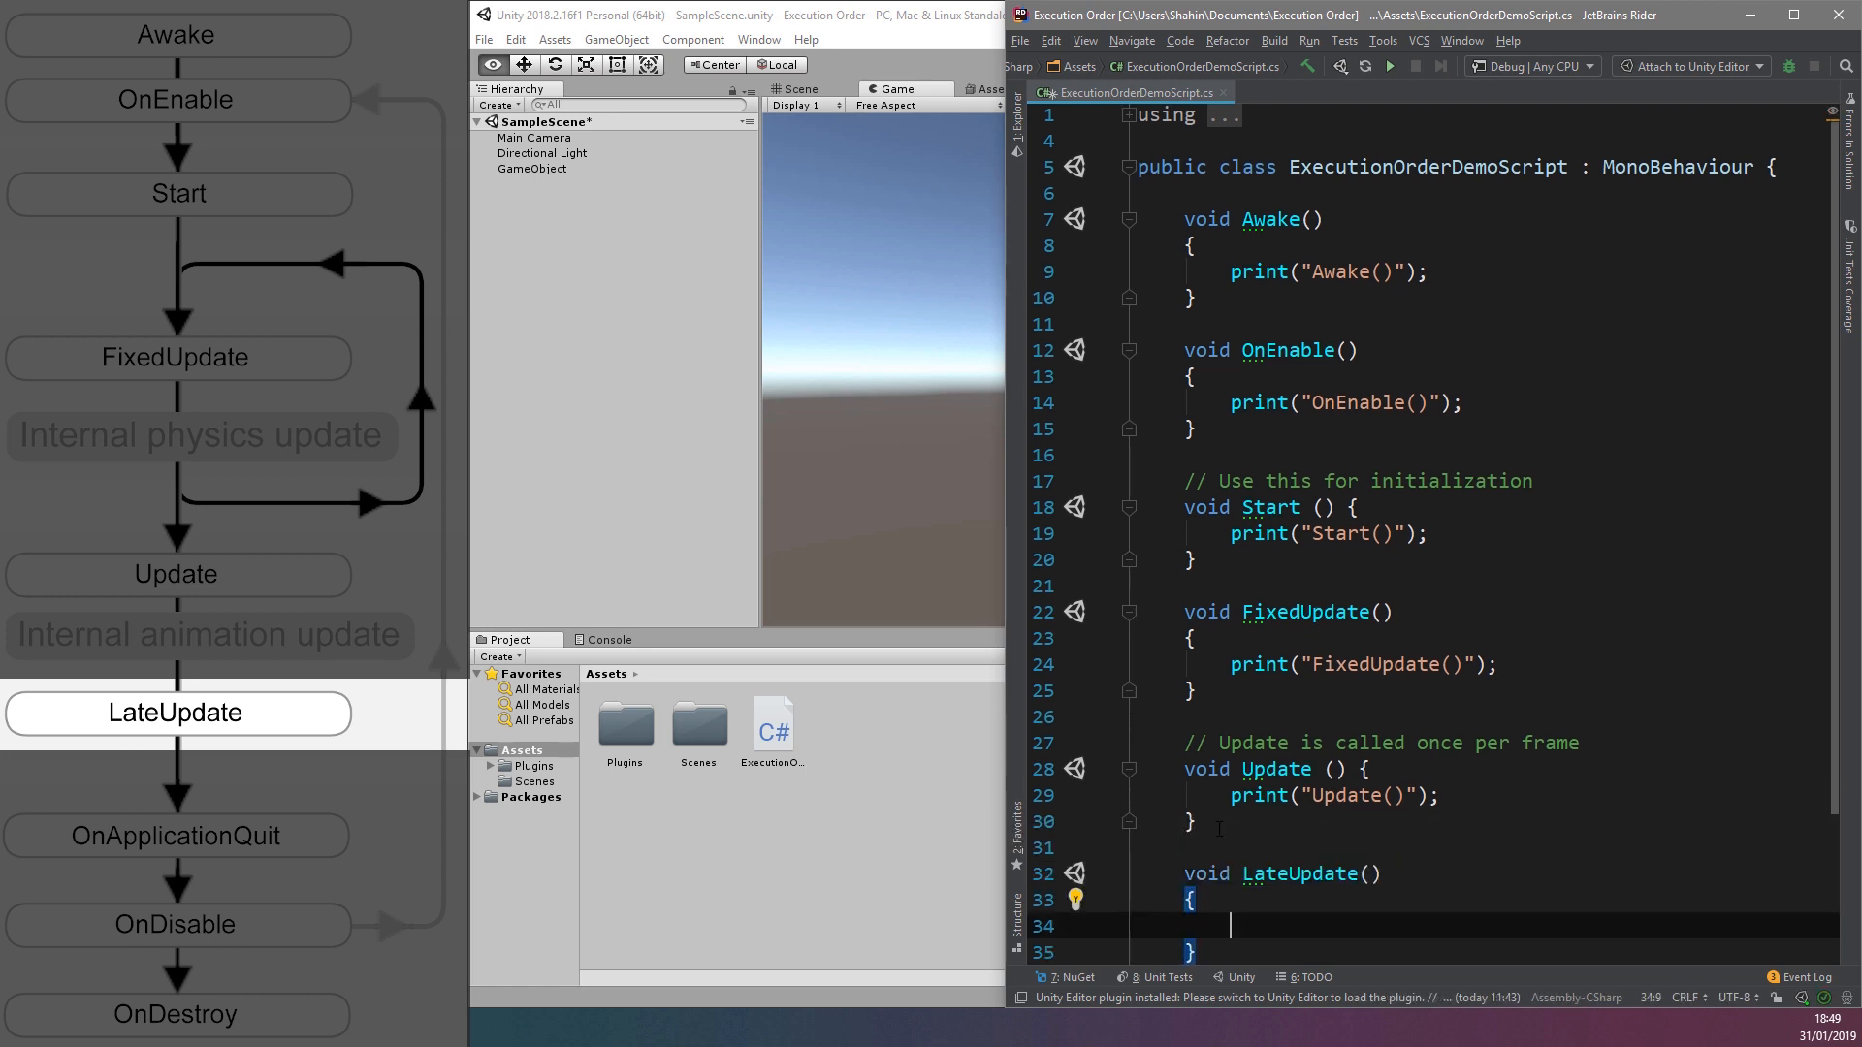
type("print(\"Late\")")
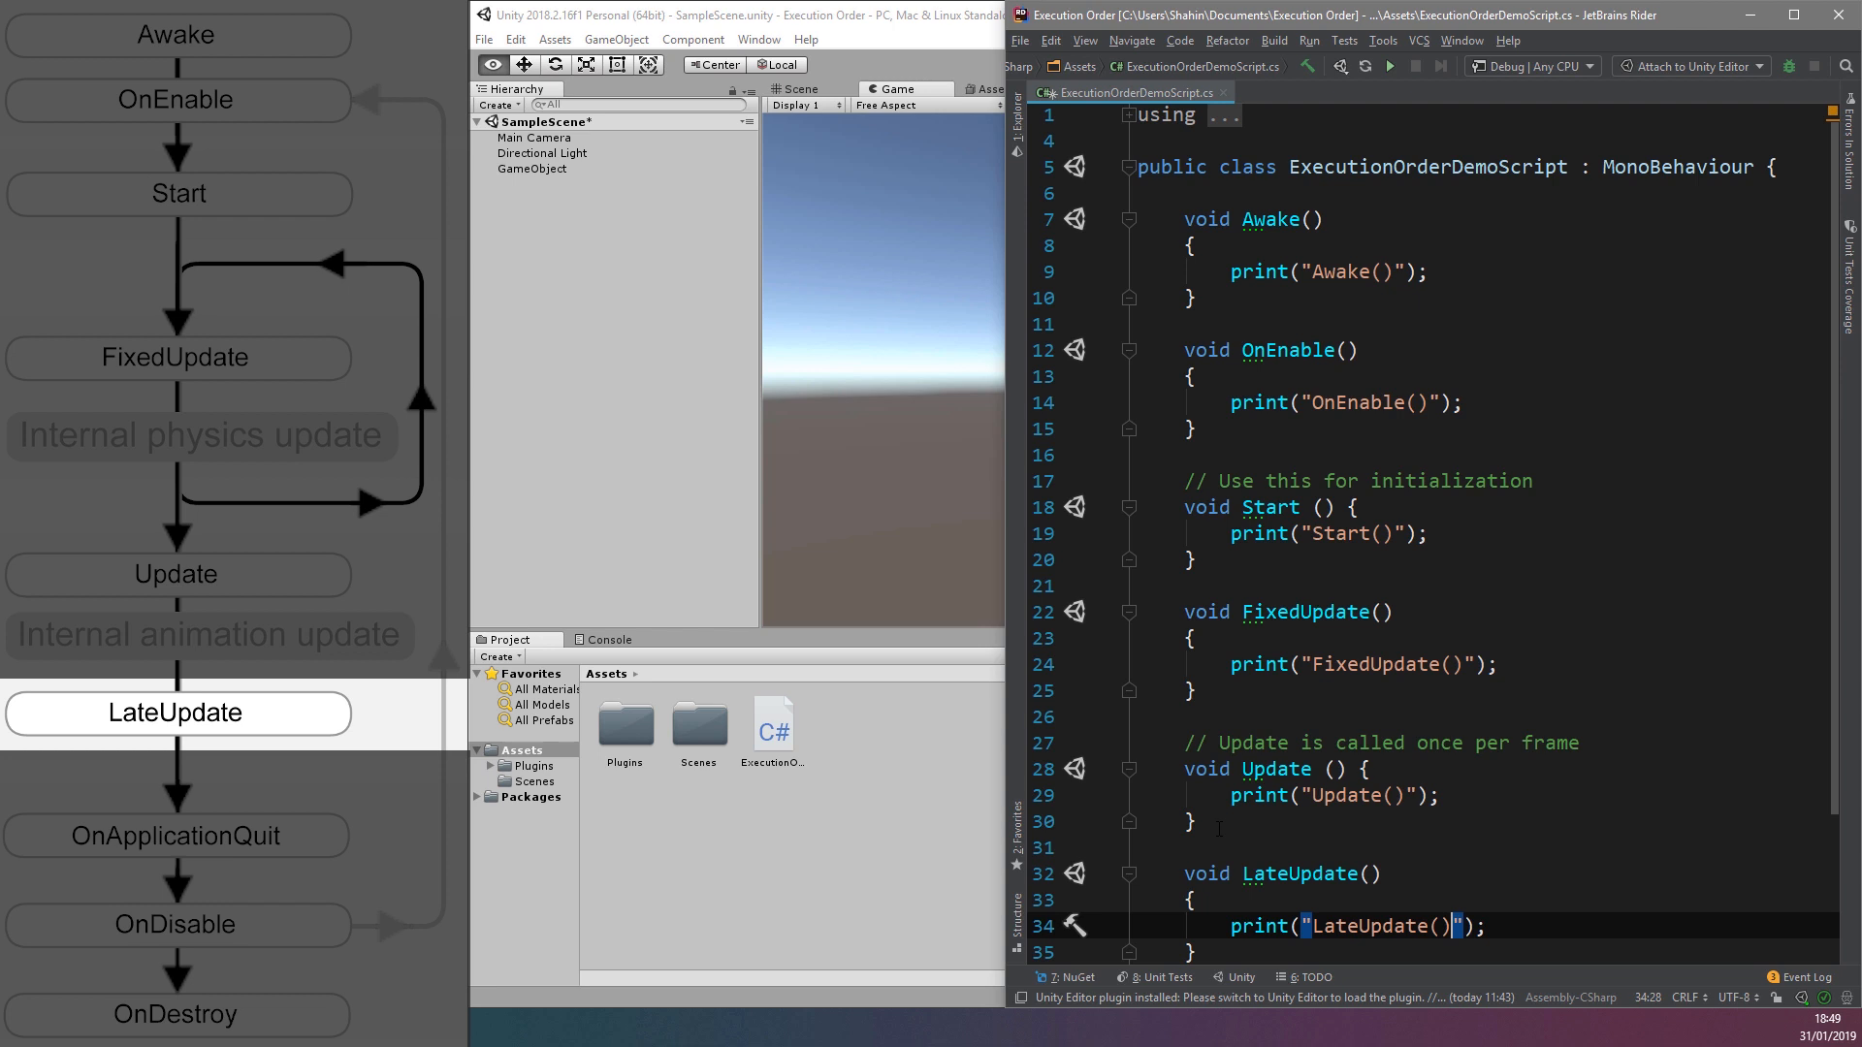
scroll("down", 3)
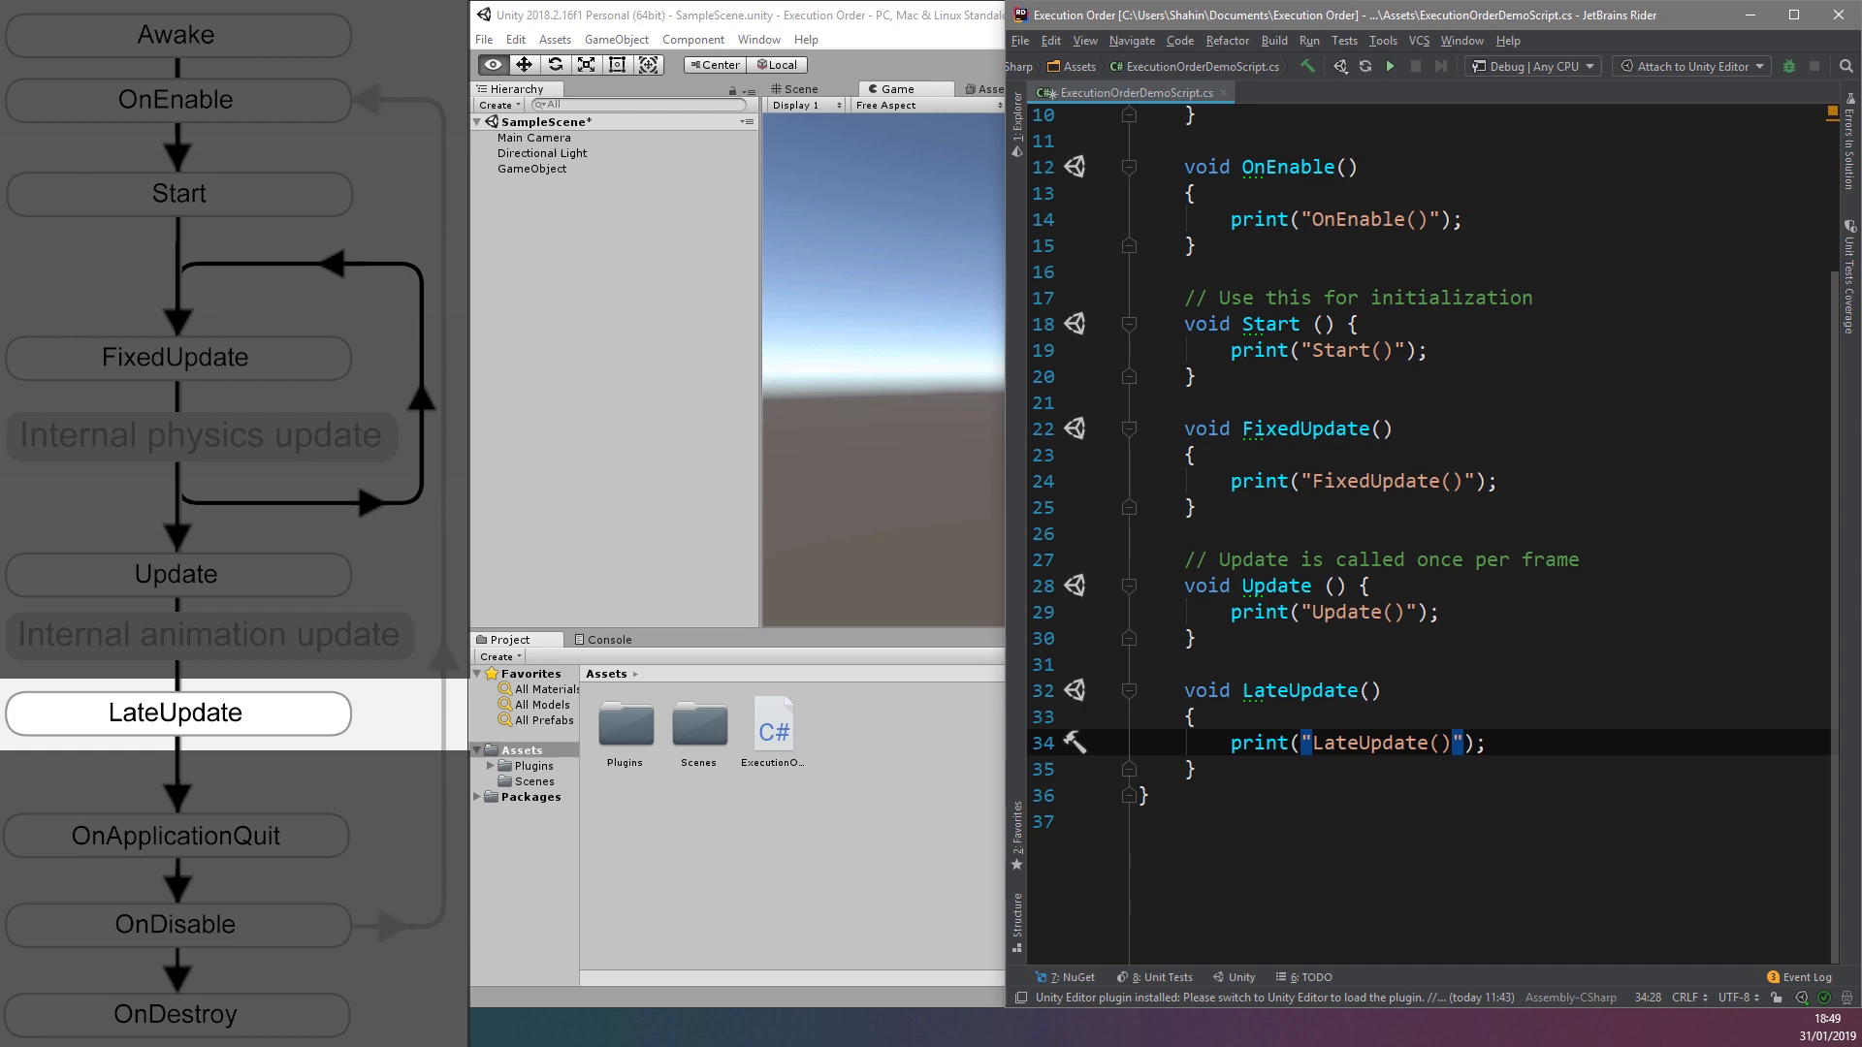
Add void OnApplicationQuit() printing "OnApplicationQuit()" below LateUpdate, using autocompletion
left_click(175, 835)
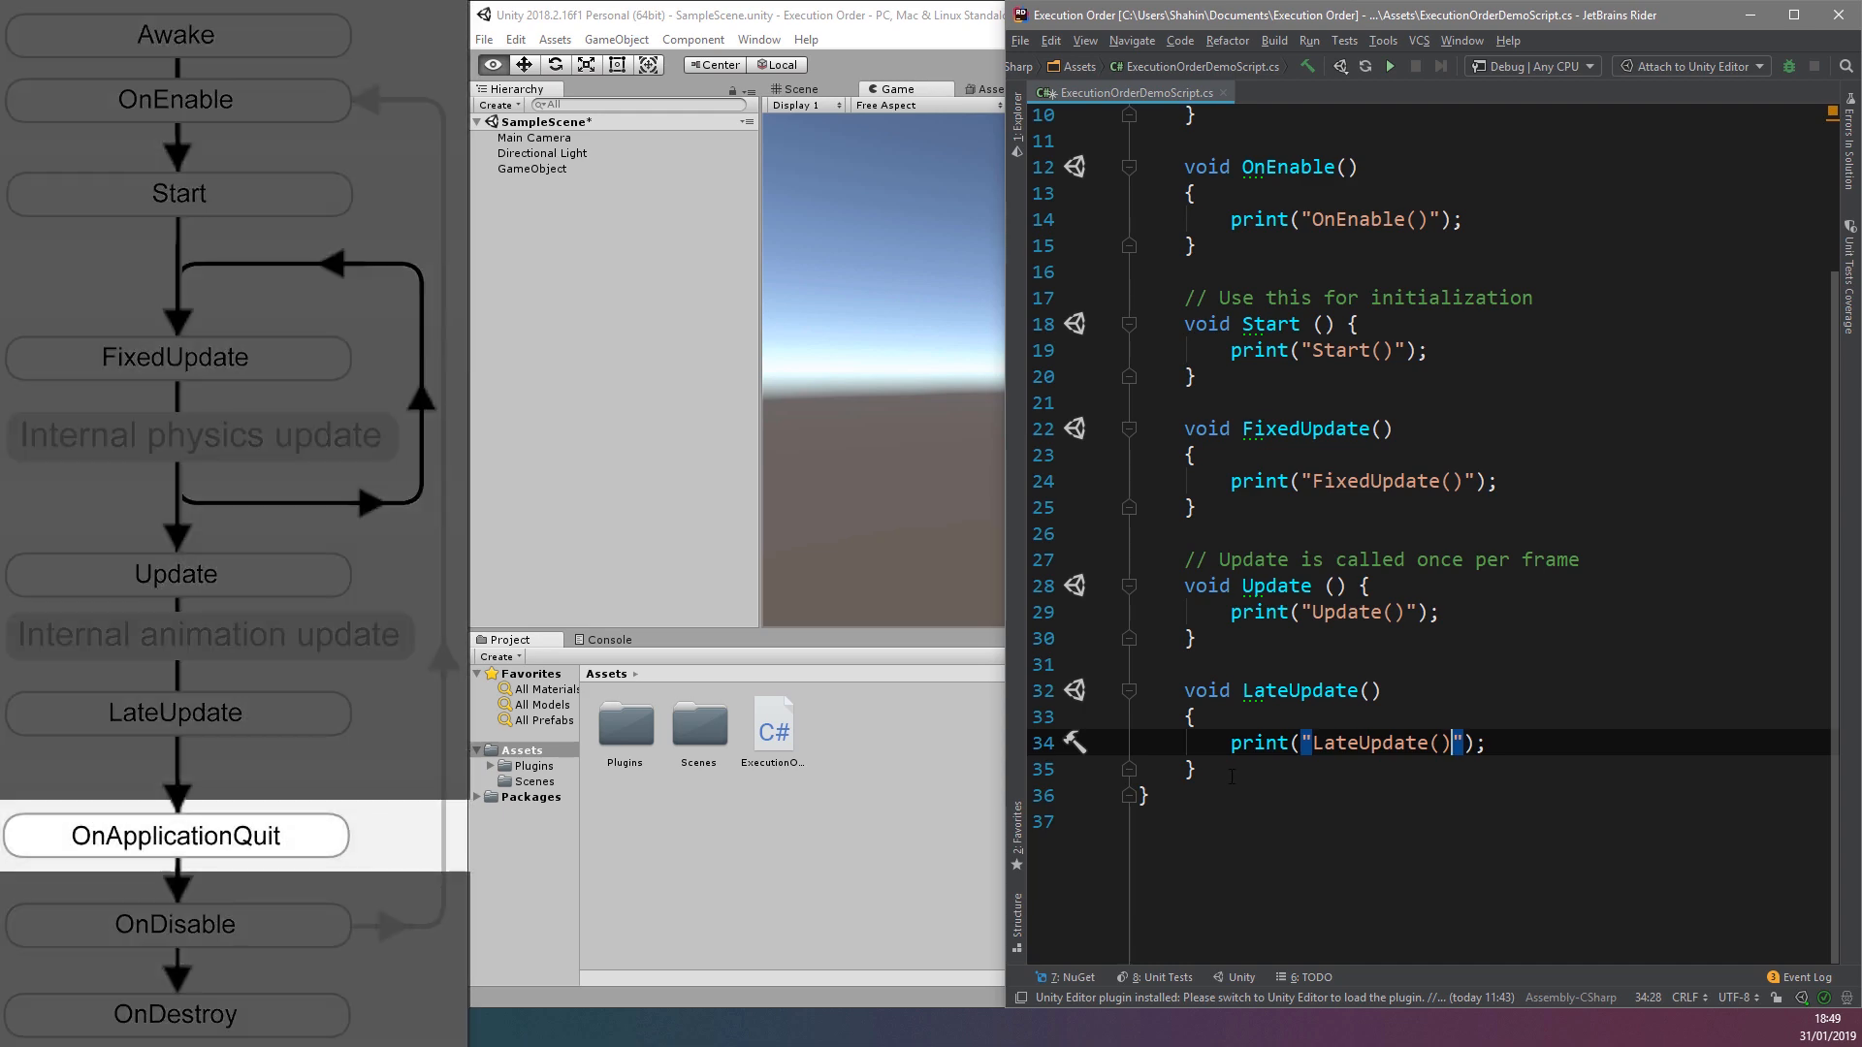
type("void")
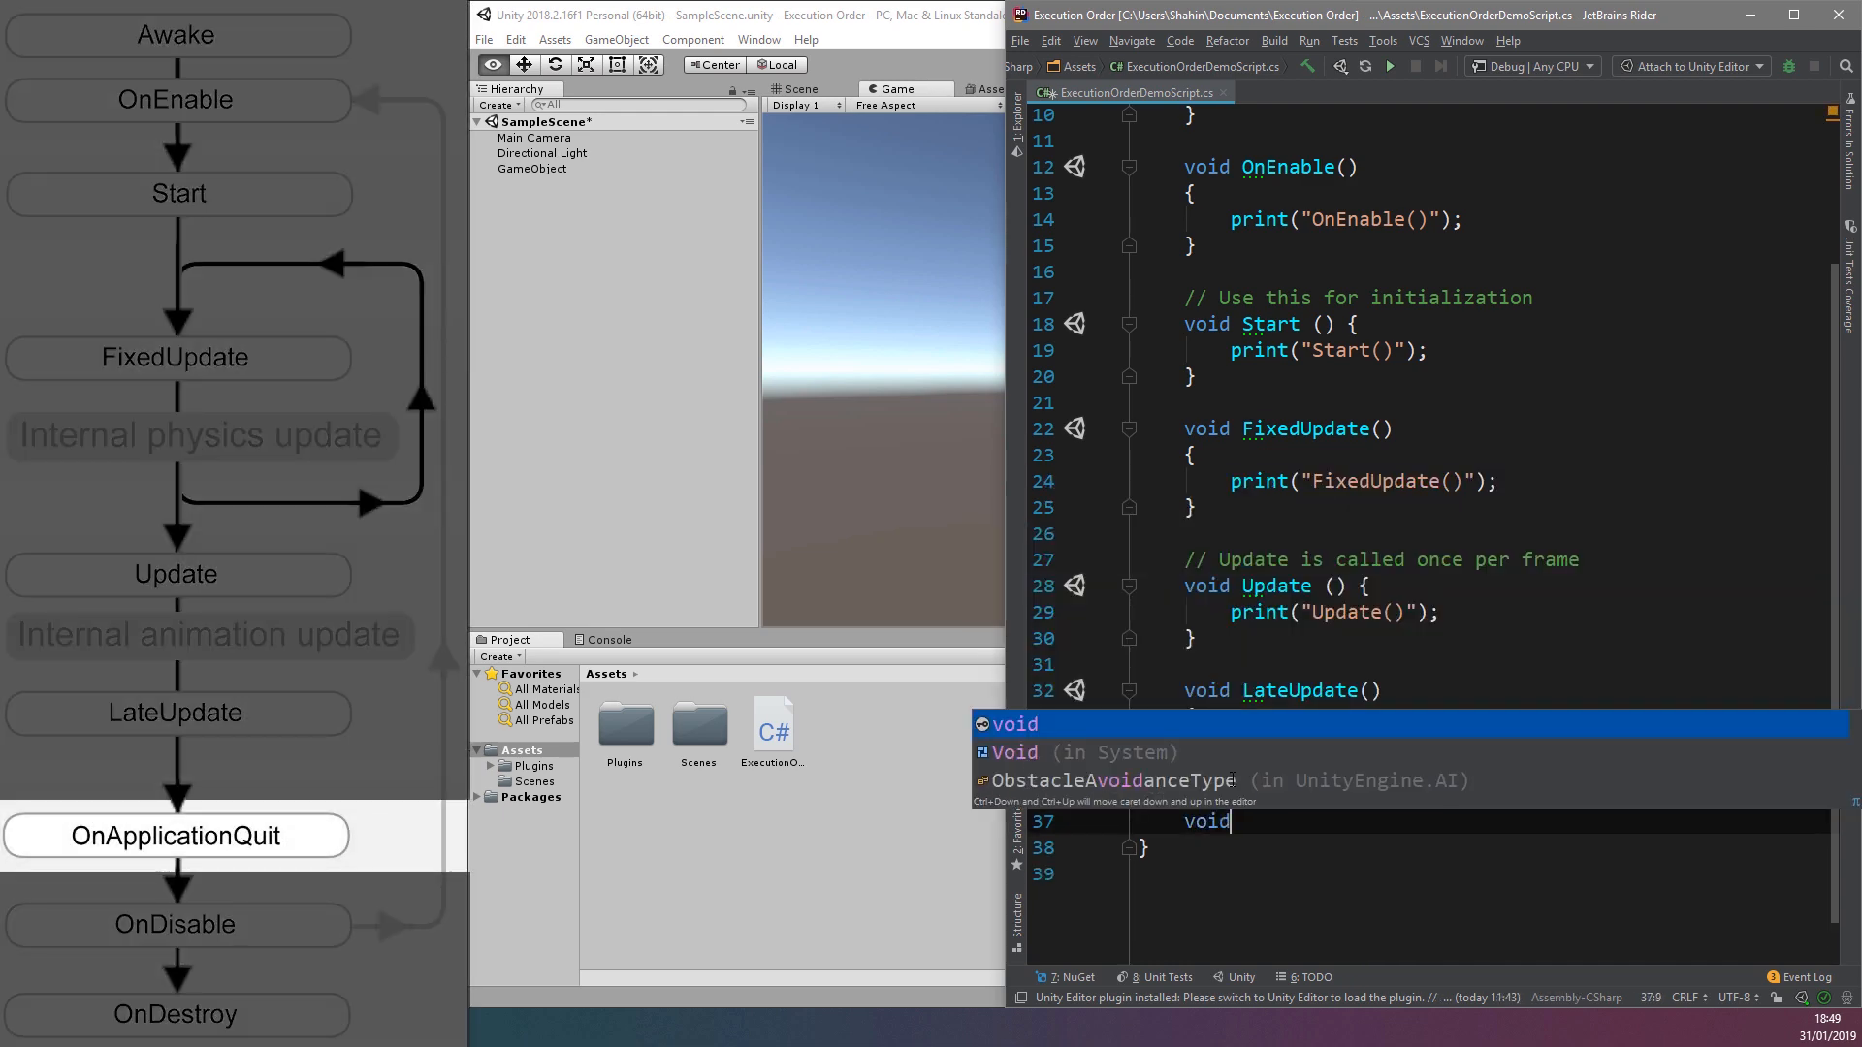
type("OnApplicationQuit(")
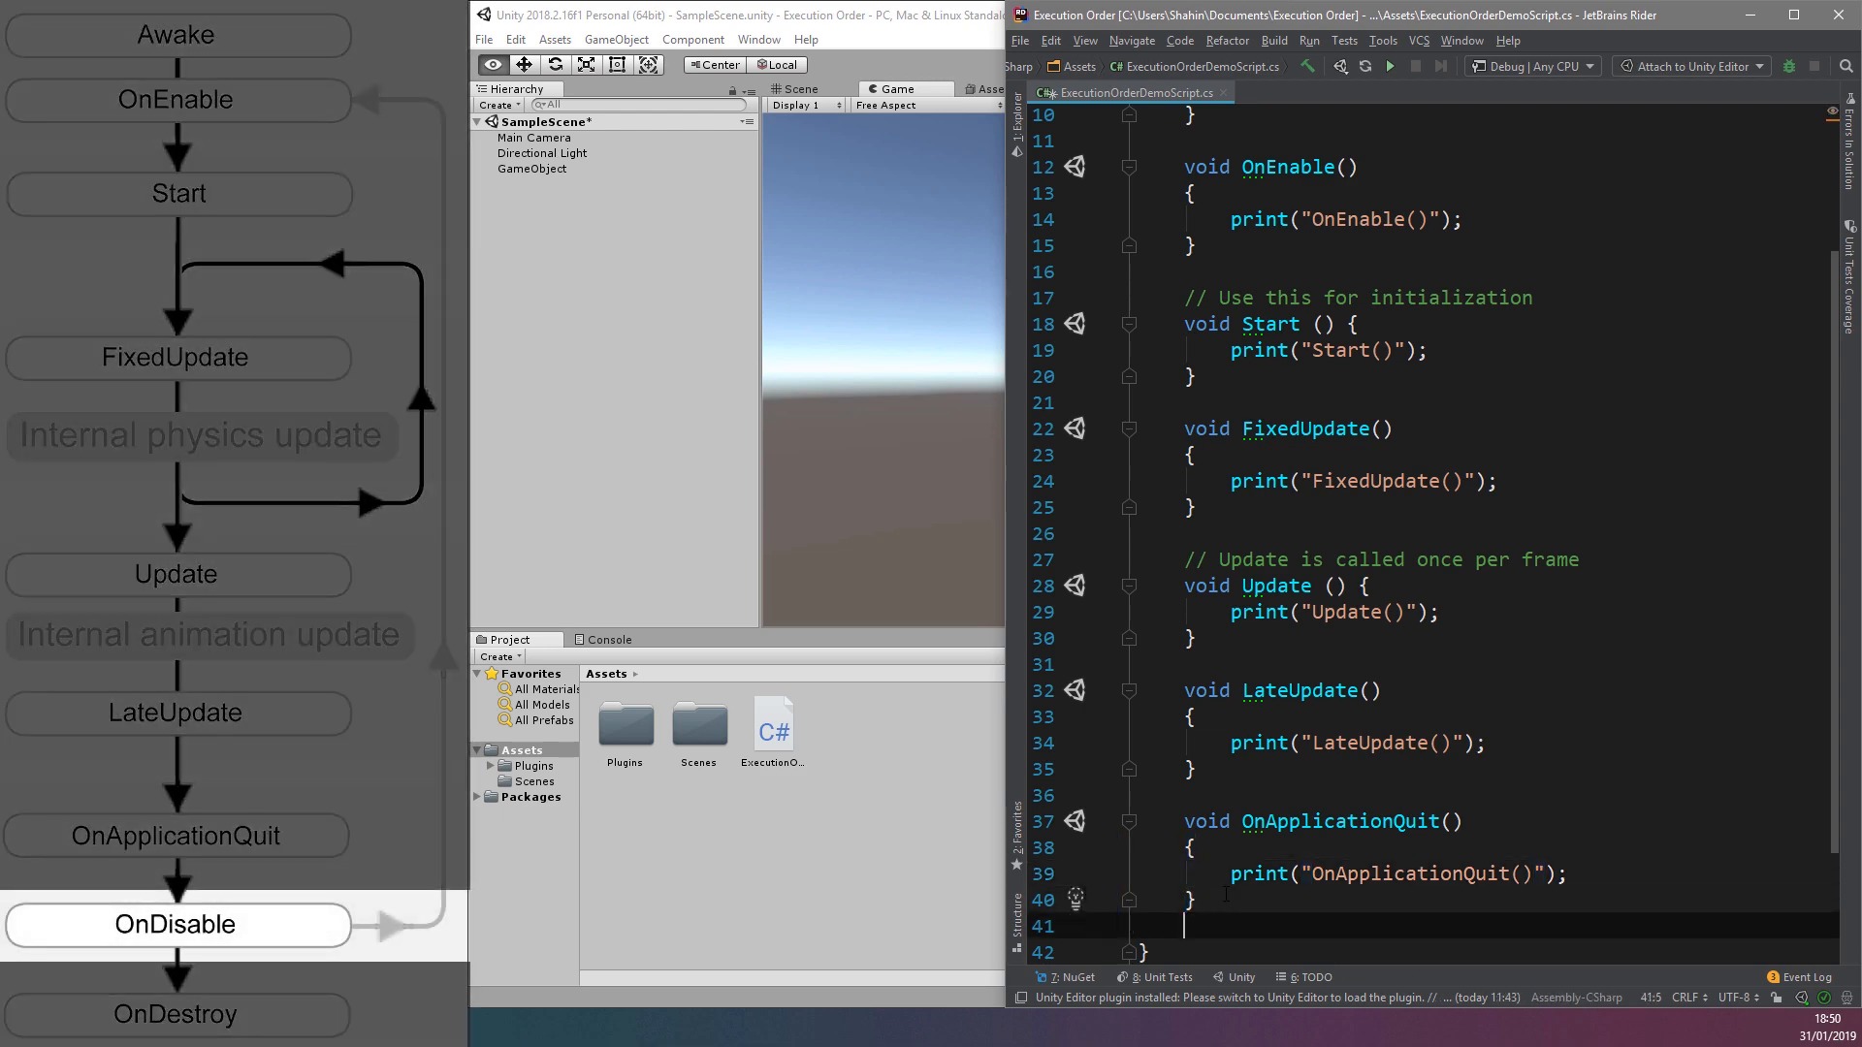
Write void OnDisable() and void OnDestroy() methods printing "OnDisable()" and "OnDestroy()"
scroll("down", 3)
type("print(\"\");")
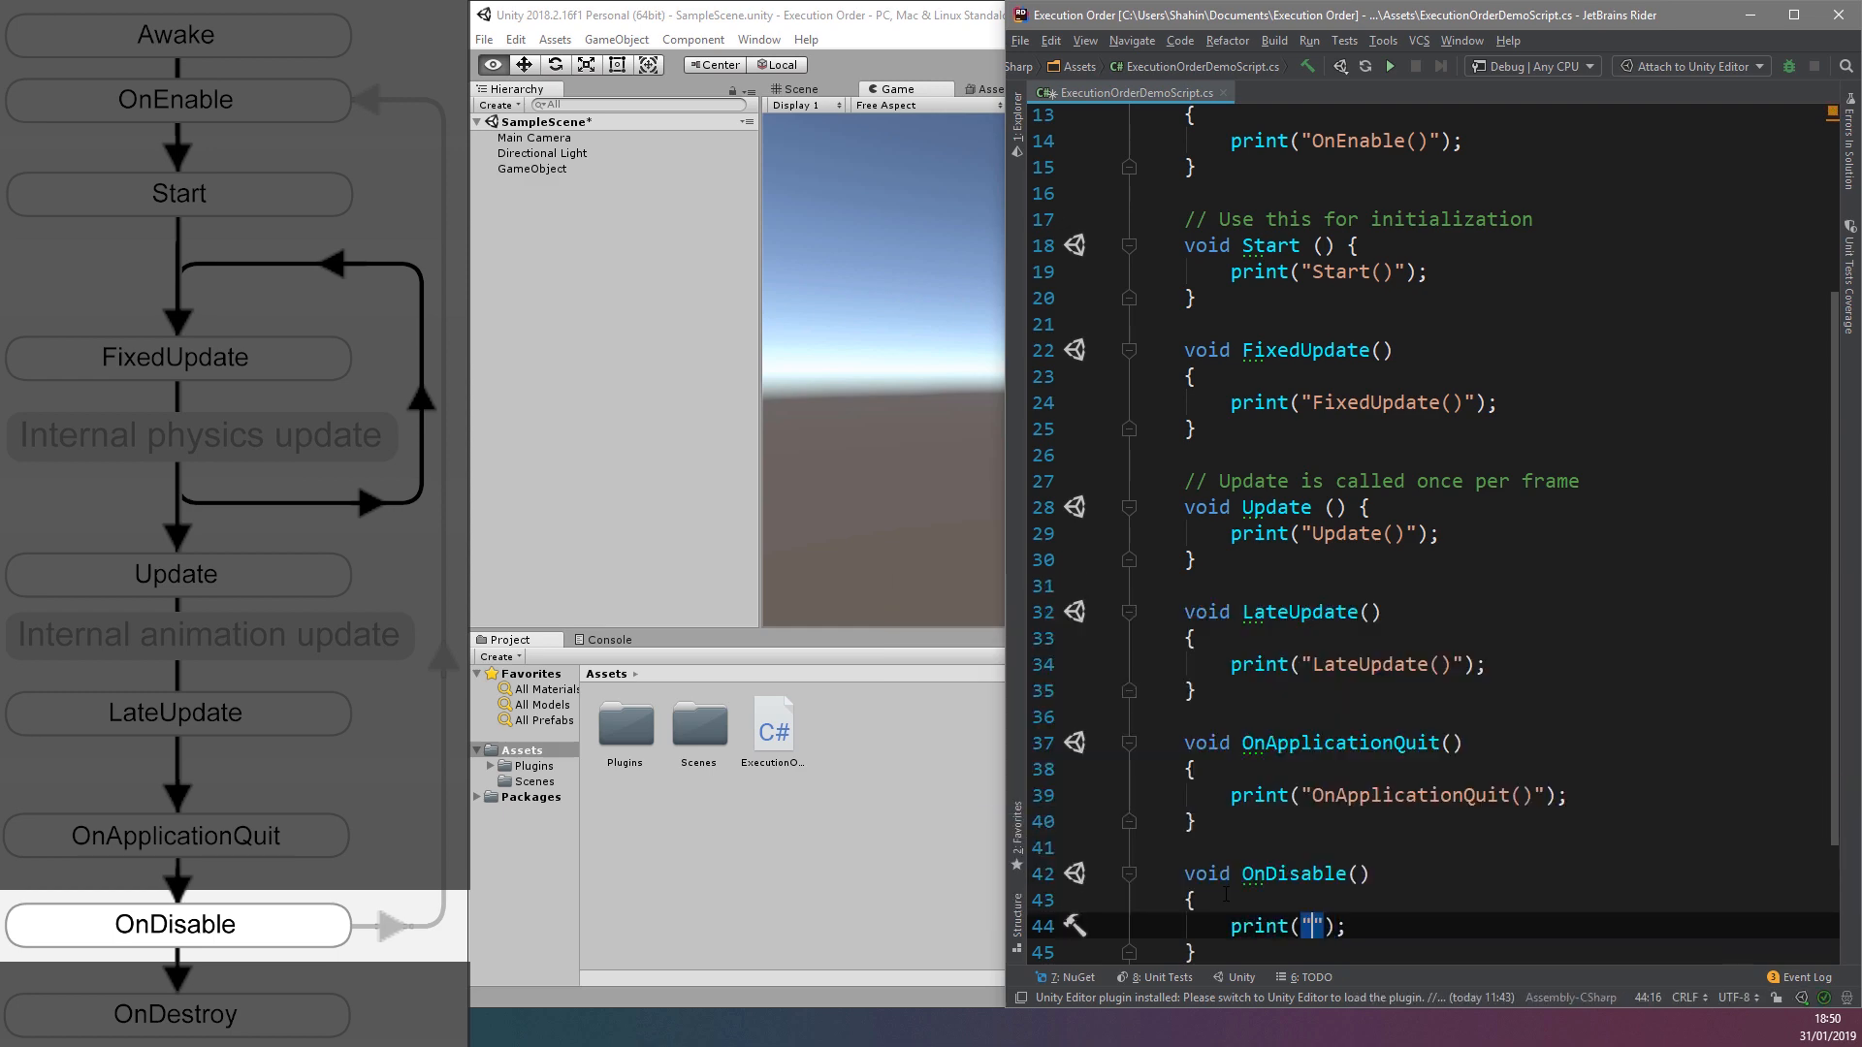
type("OnDisable()")
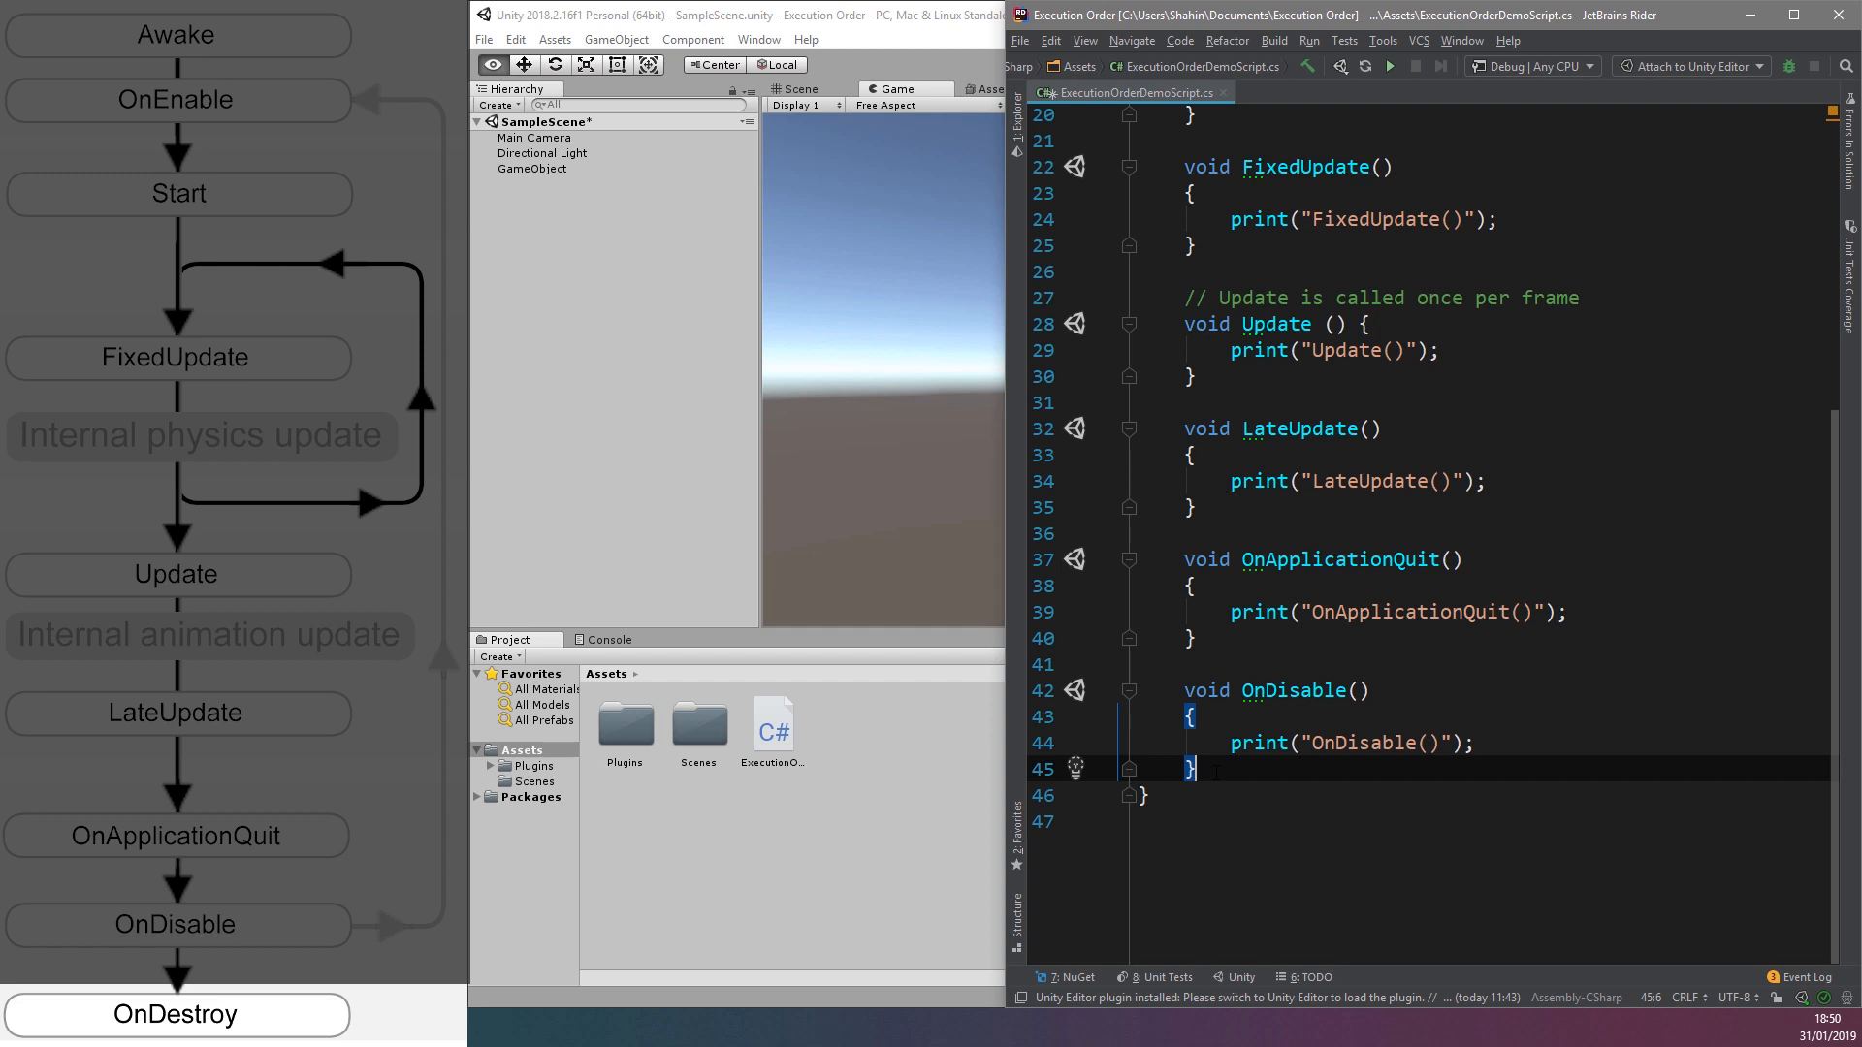
type("void OnDestroy")
type("print(\"OnDestroy\");")
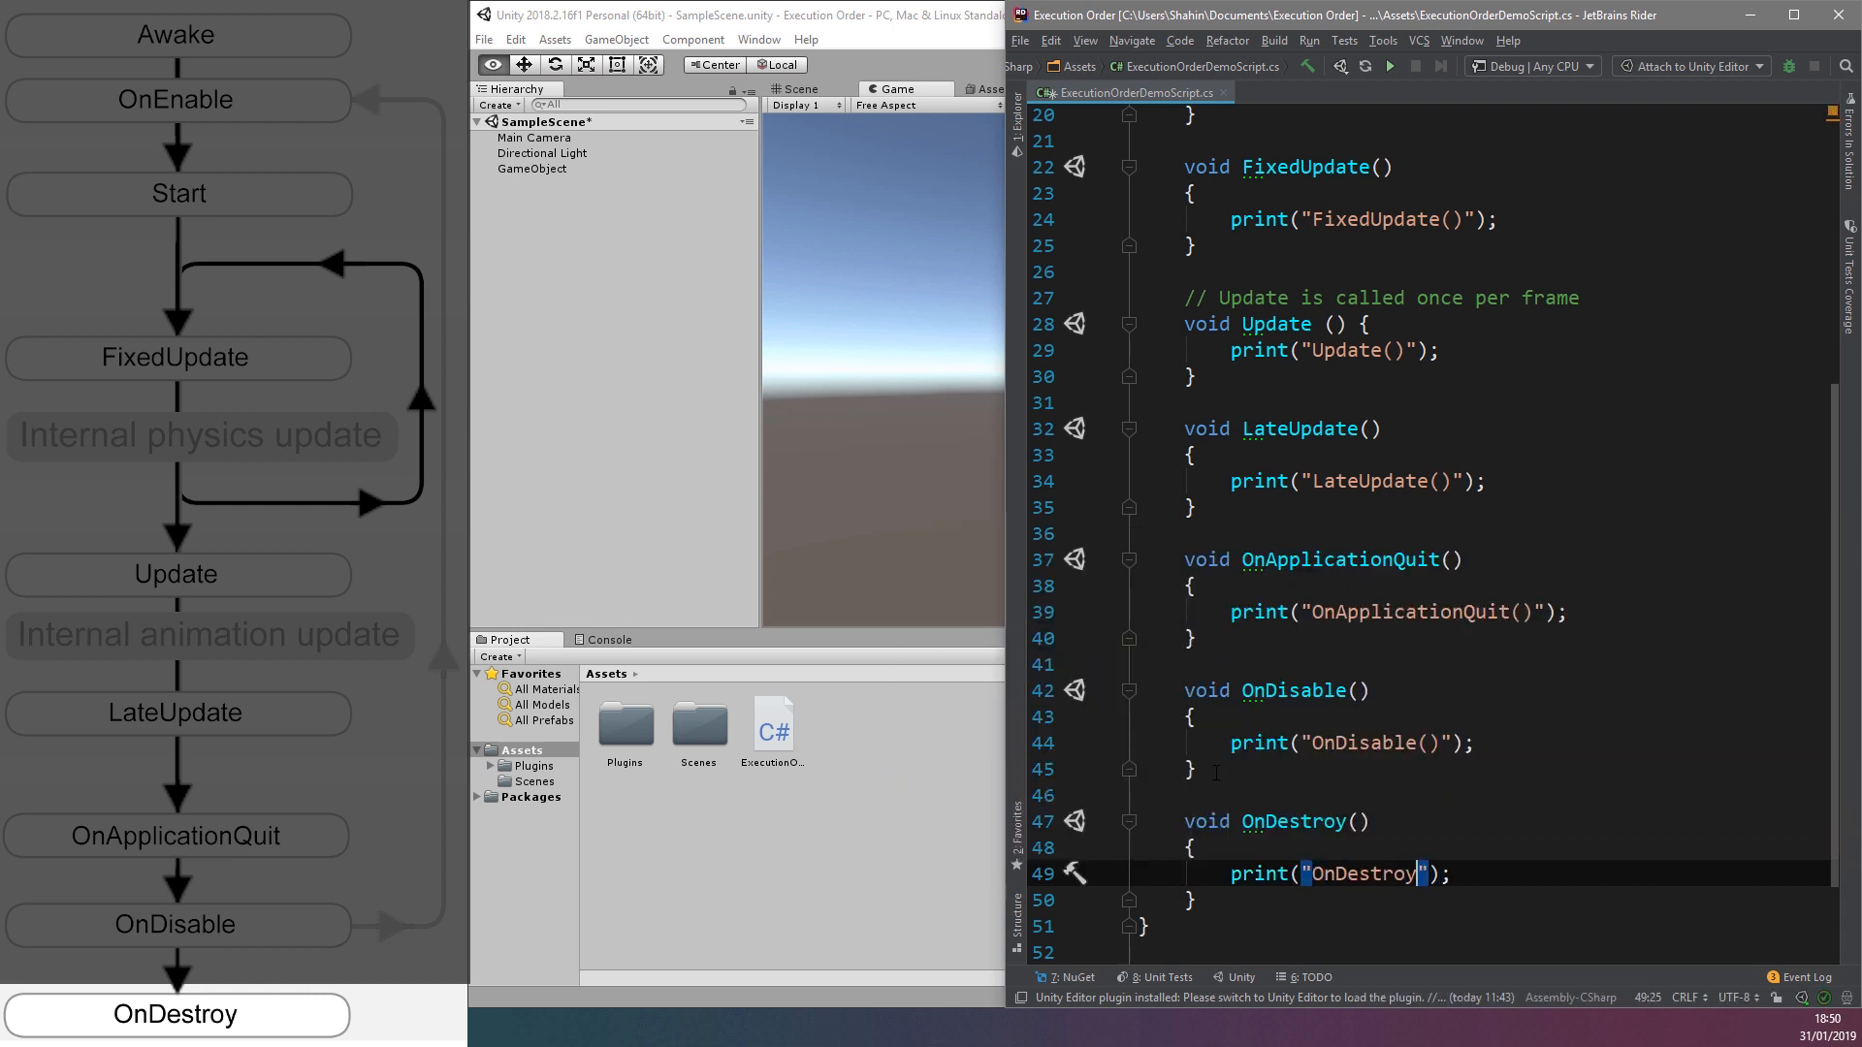
type("()")
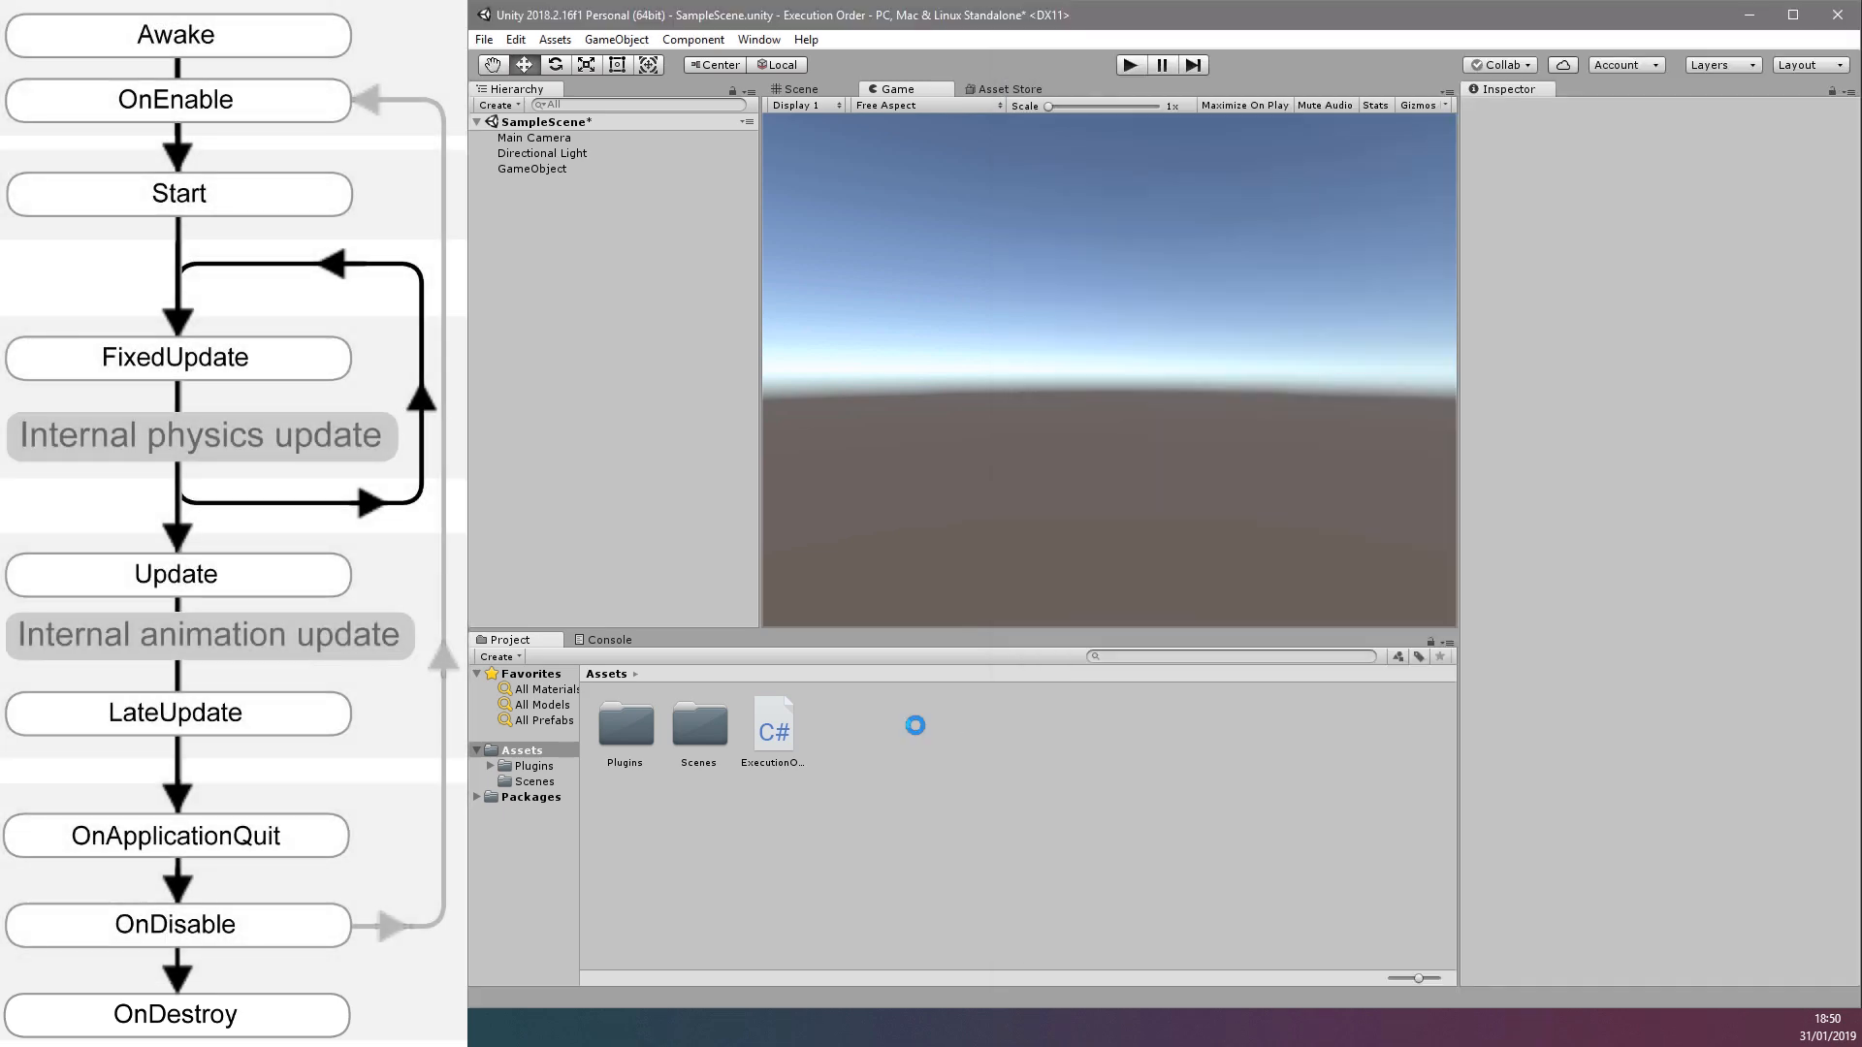
Enter Play mode and view the lifecycle messages in the Console
left_click(1128, 64)
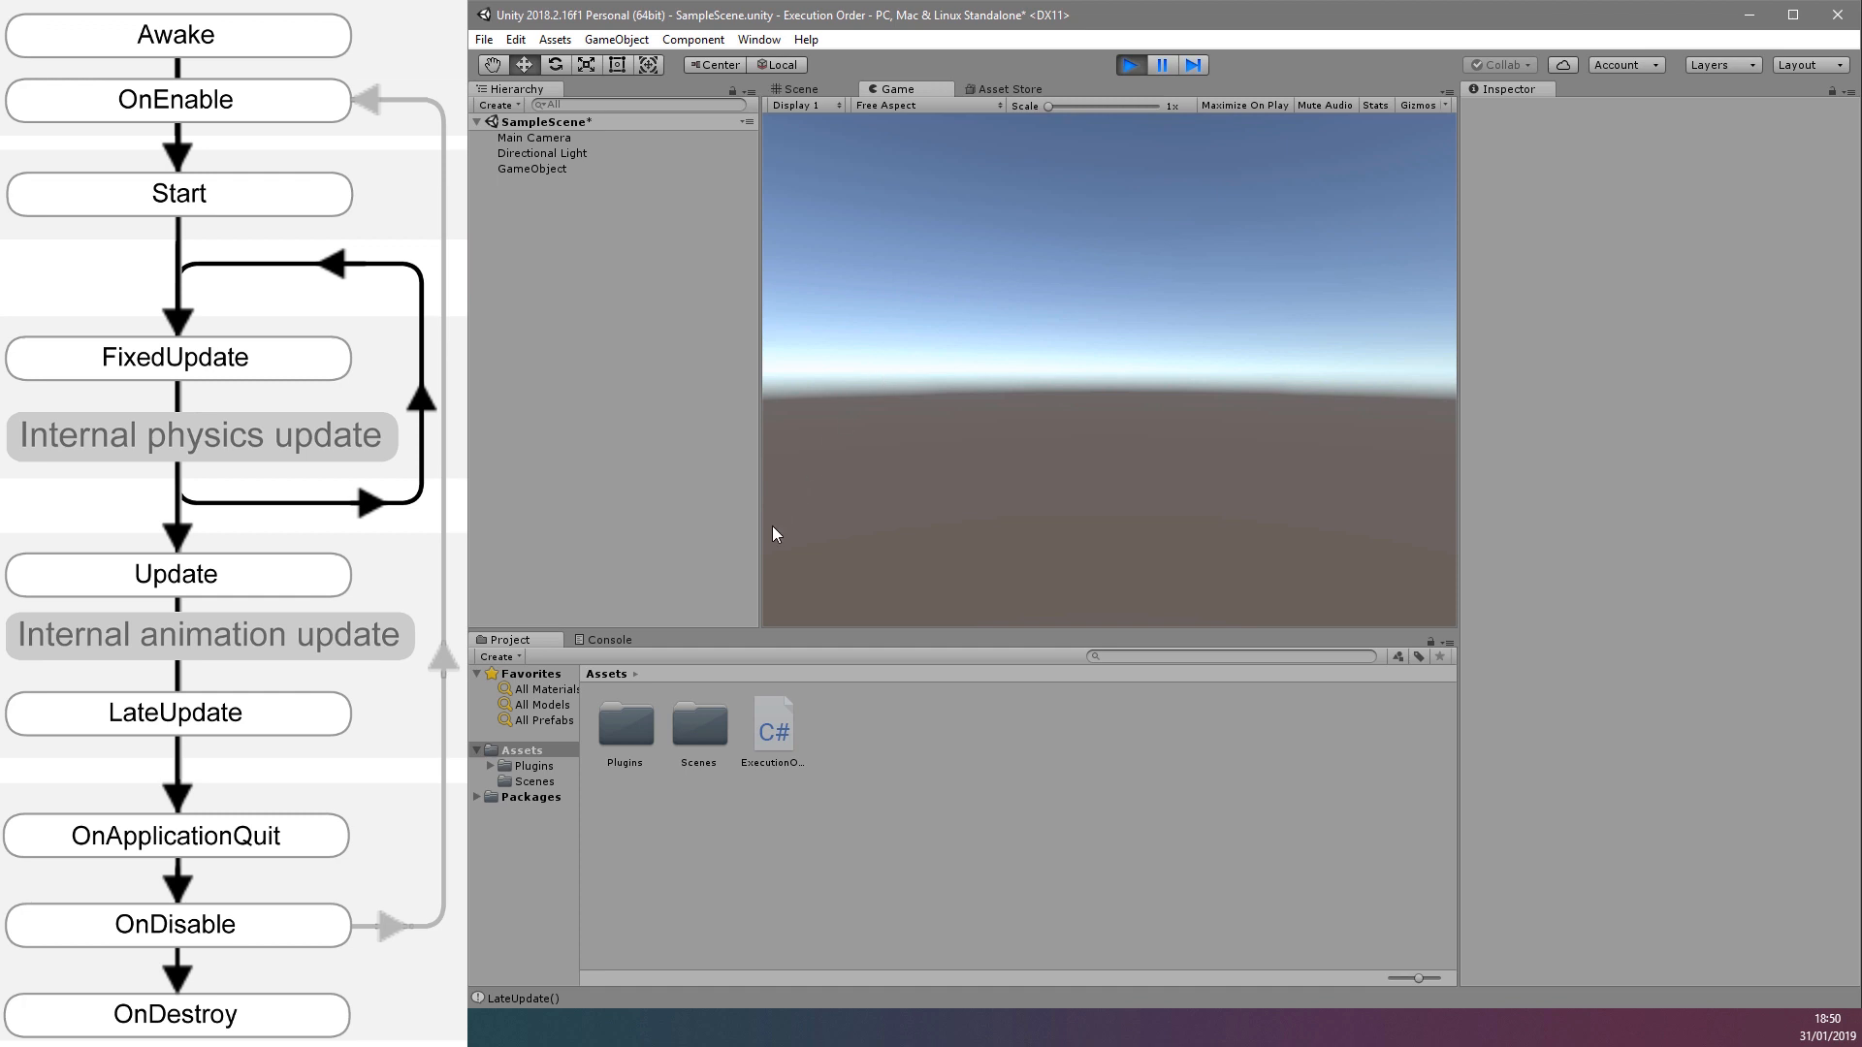
left_click(612, 640)
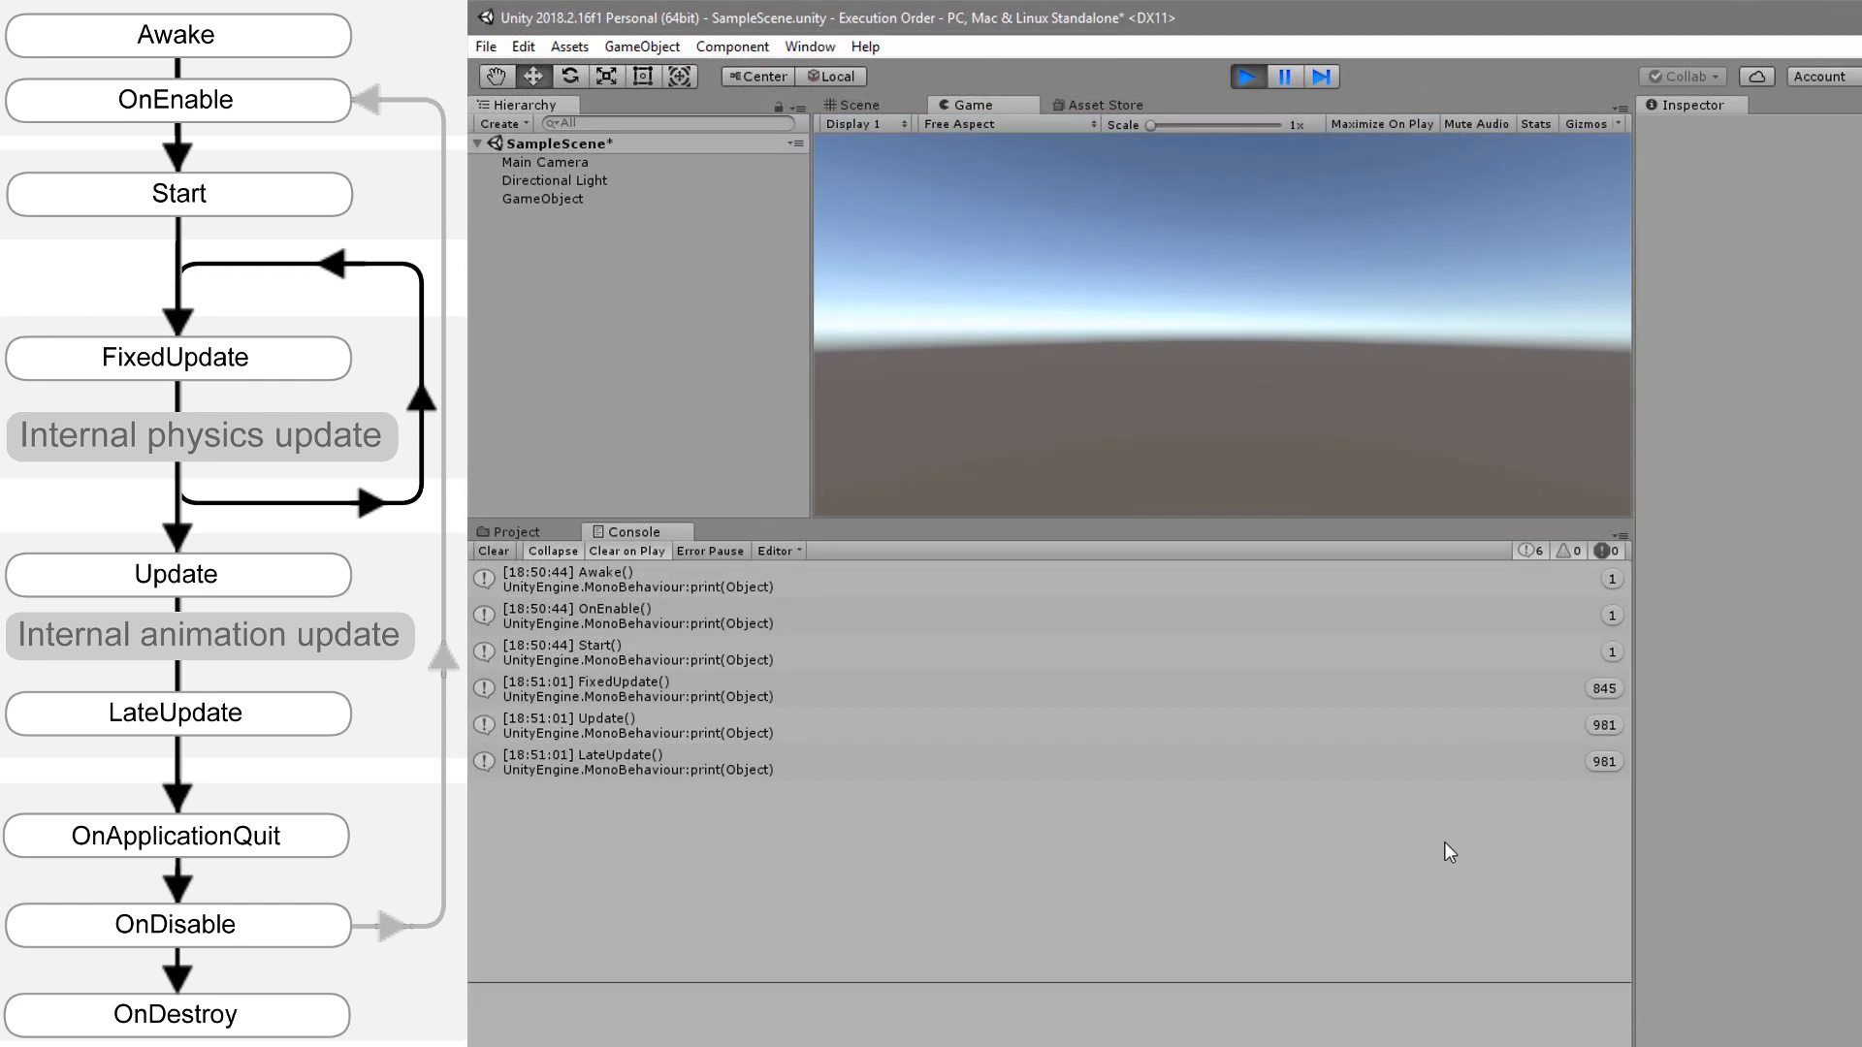
mouse_move(1391, 819)
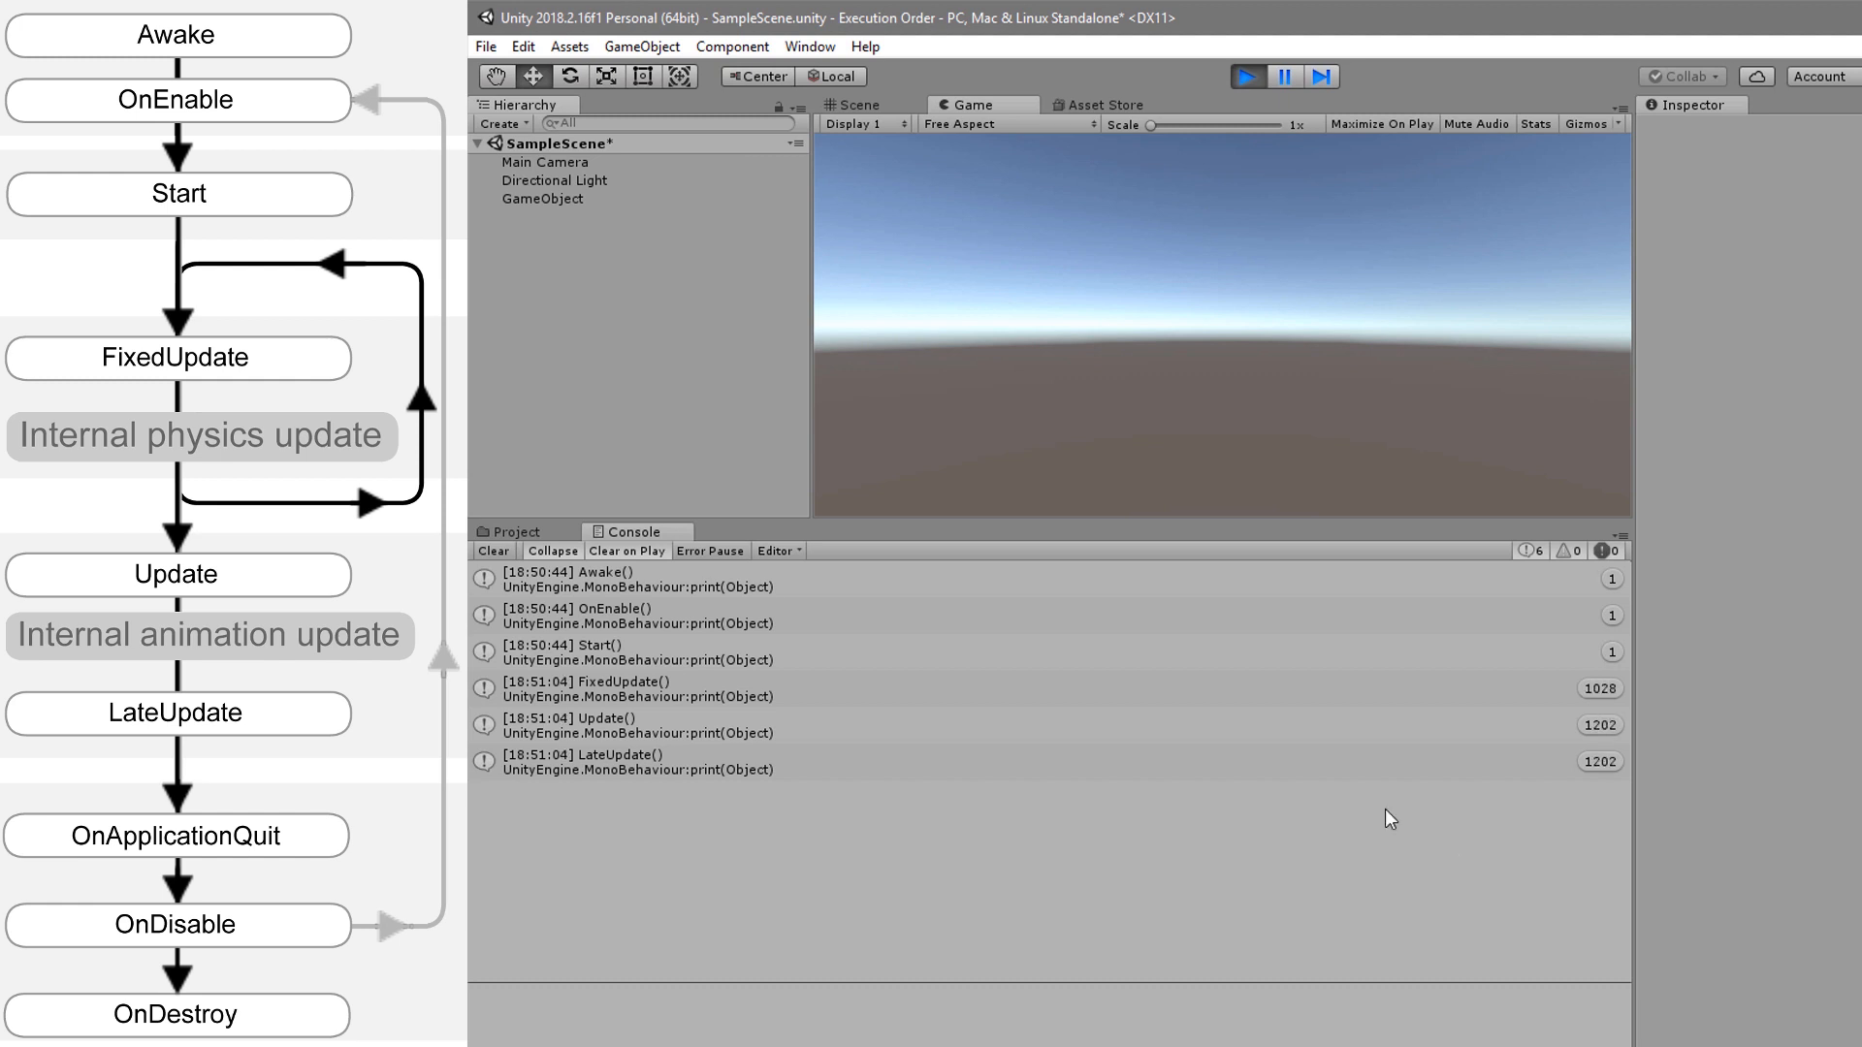
Select GameObject and delete it from the Hierarchy, logging OnDisable and OnDestroy
left_click(543, 198)
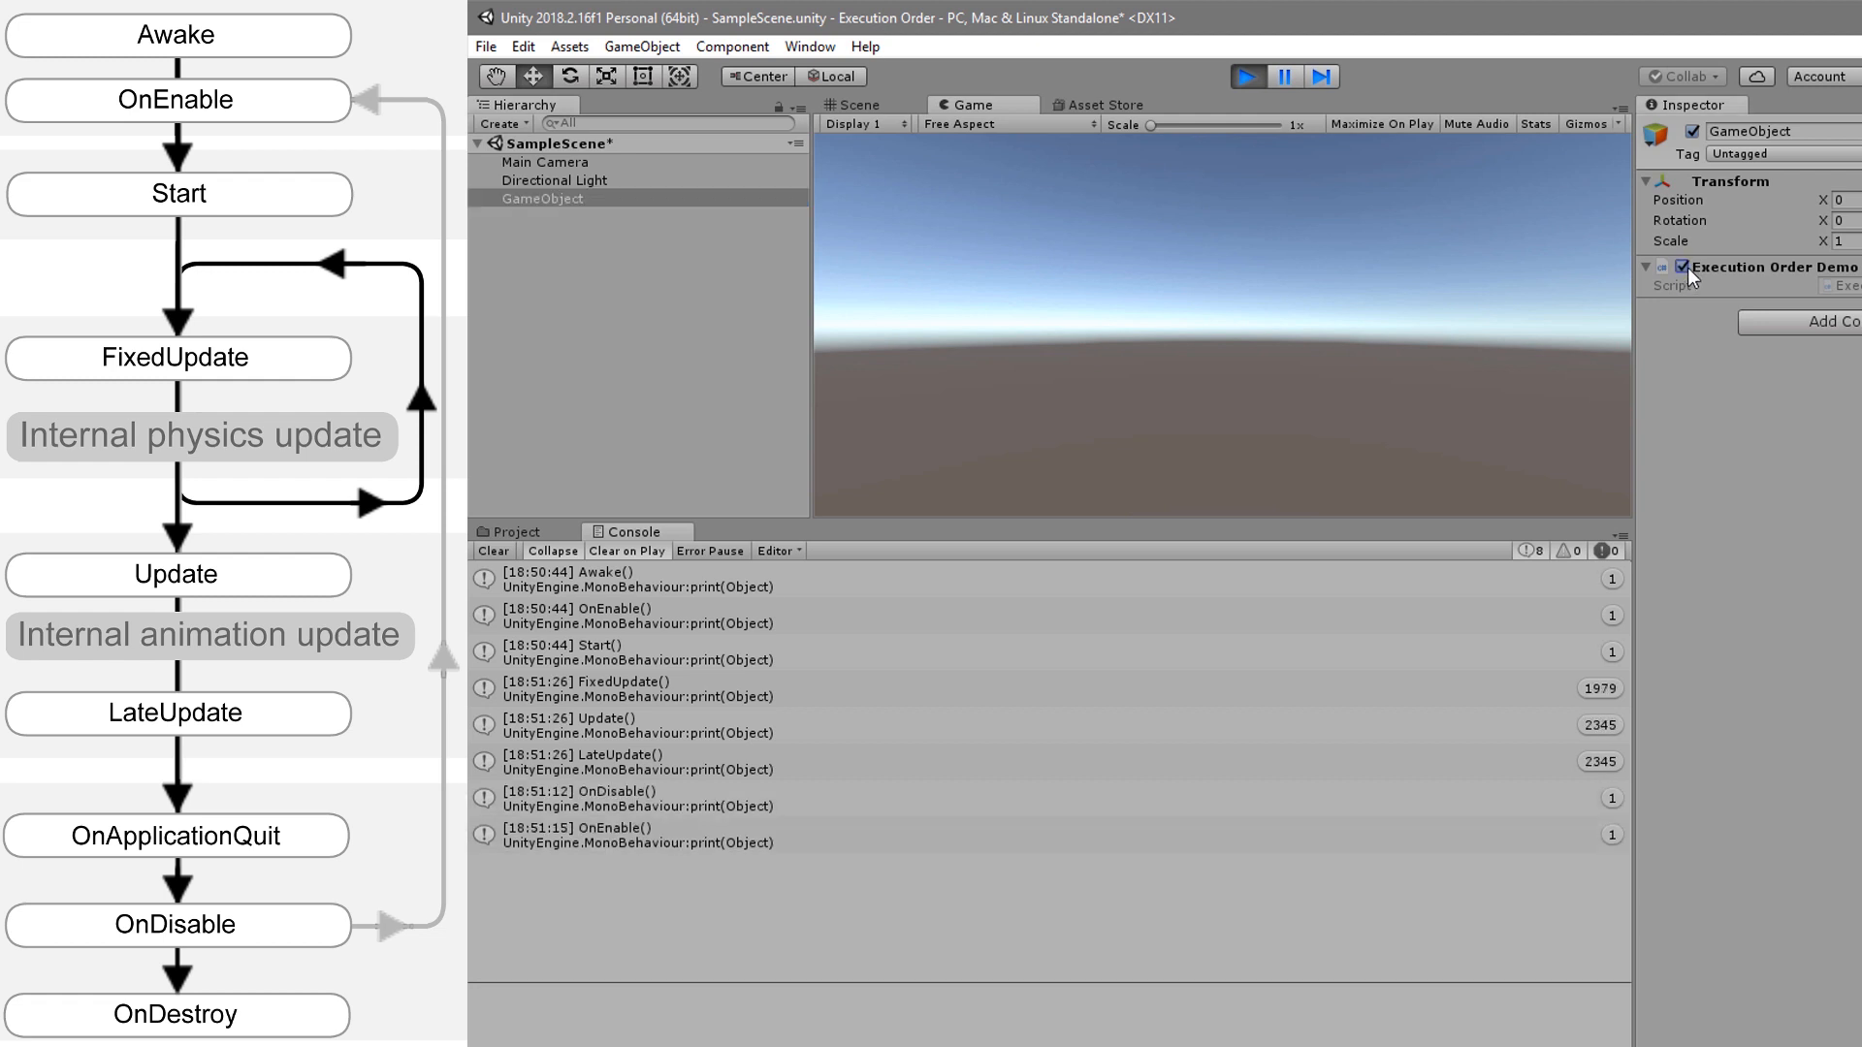
right_click(545, 198)
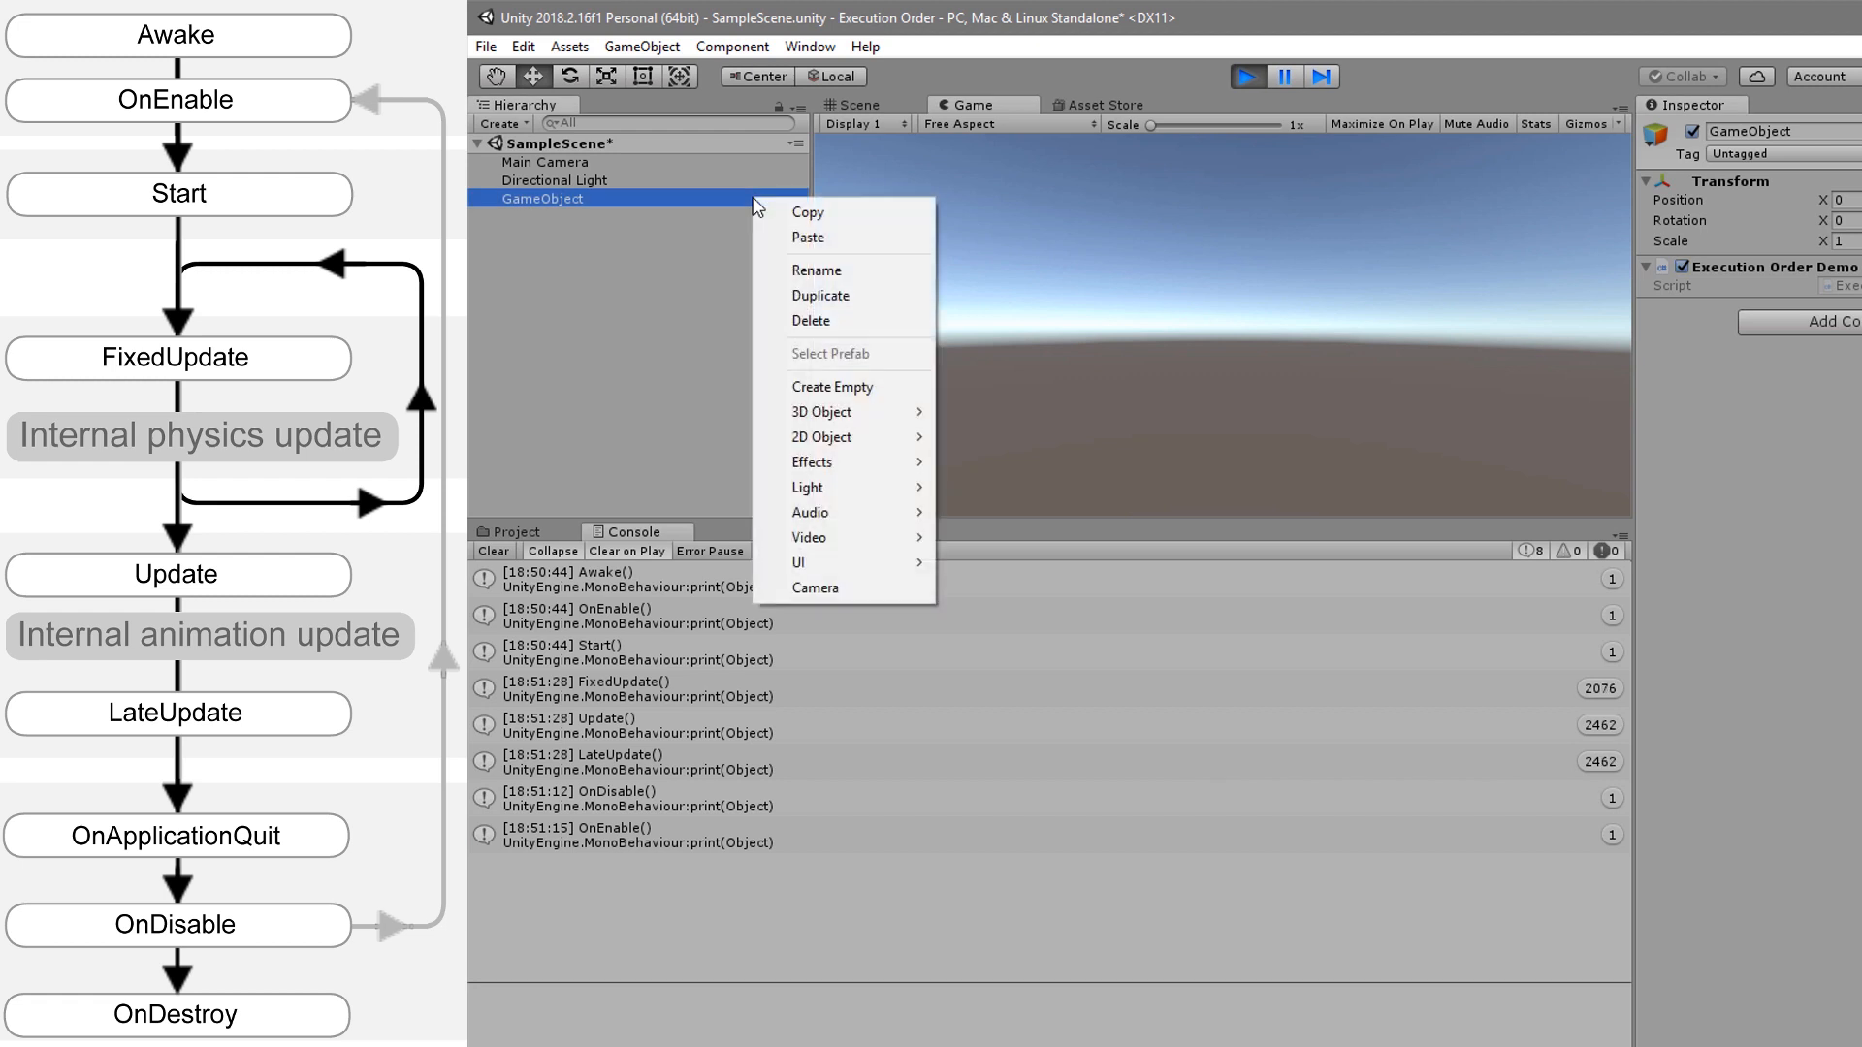
left_click(810, 321)
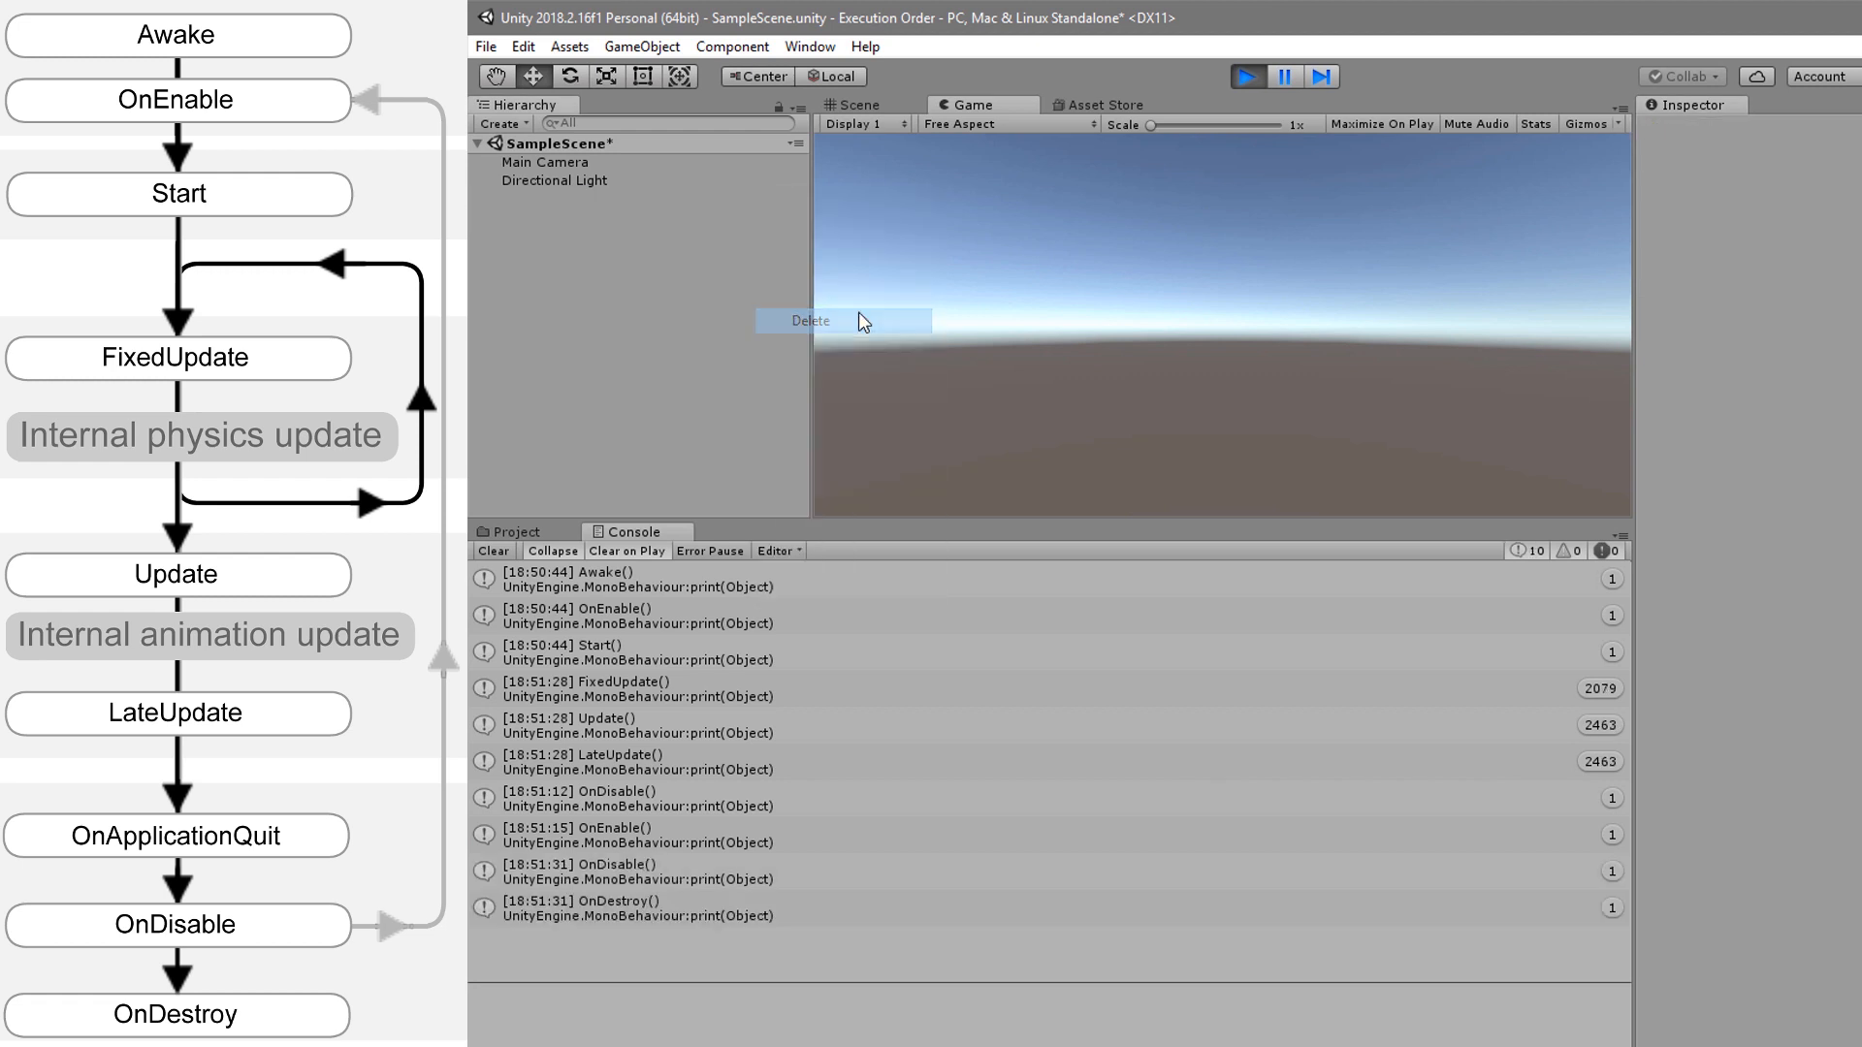